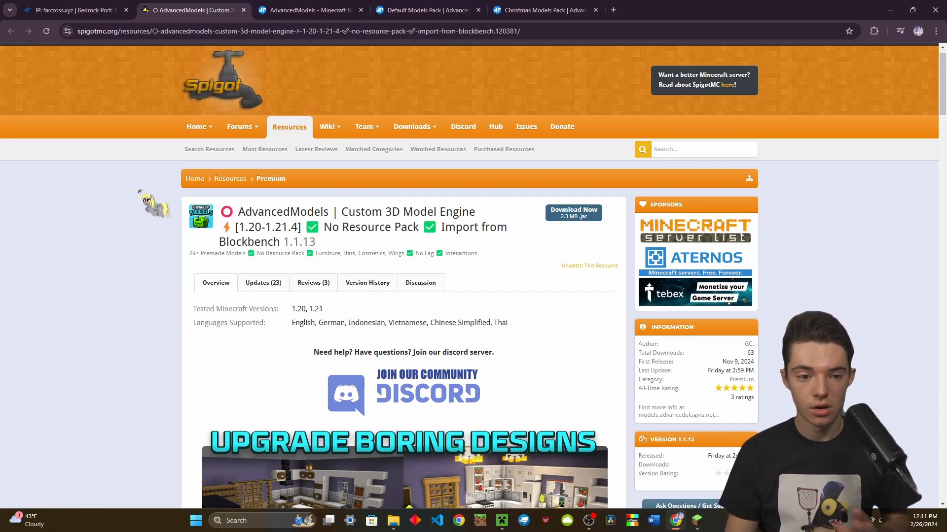
Step: After checking the AdvancedModels pages, switch to the server panel and browse into its plugins folder
{"action": "left_click", "coordinate": [307, 9]}
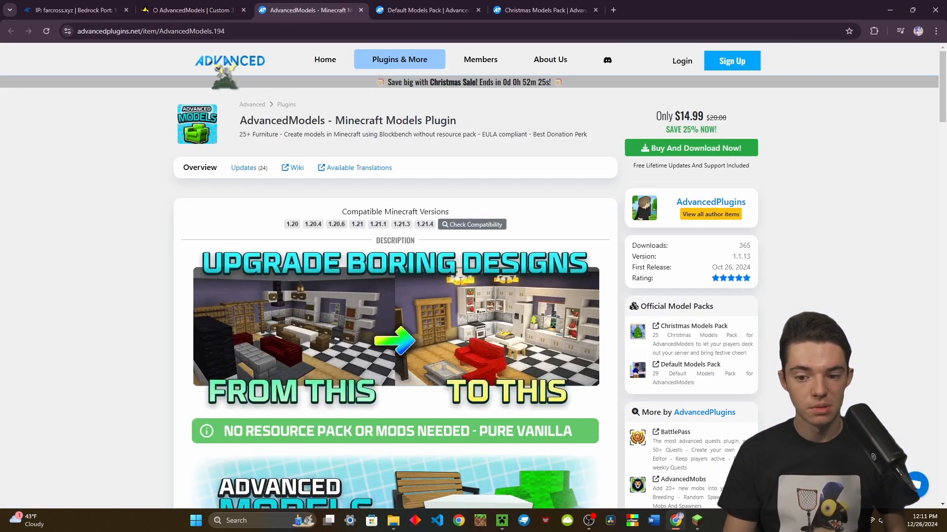
{"action": "left_click", "coordinate": [191, 10]}
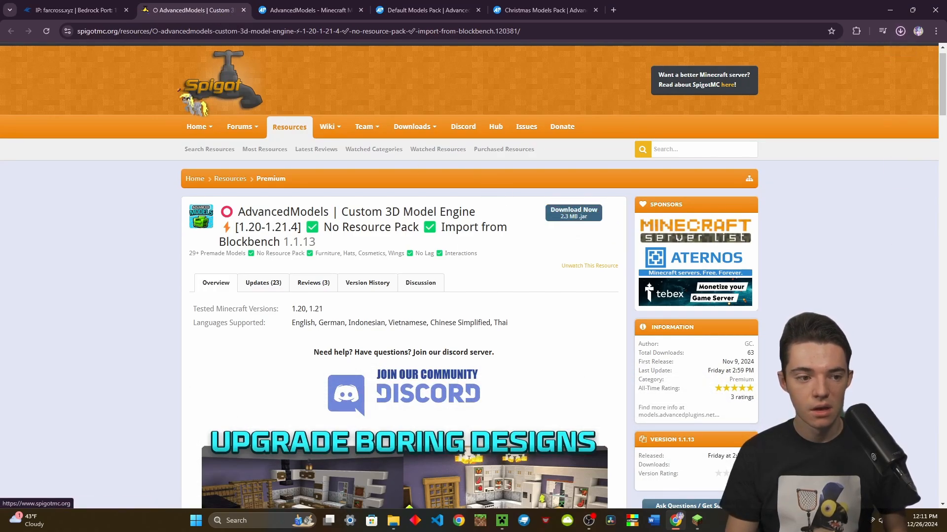
{"action": "left_click", "coordinate": [72, 10]}
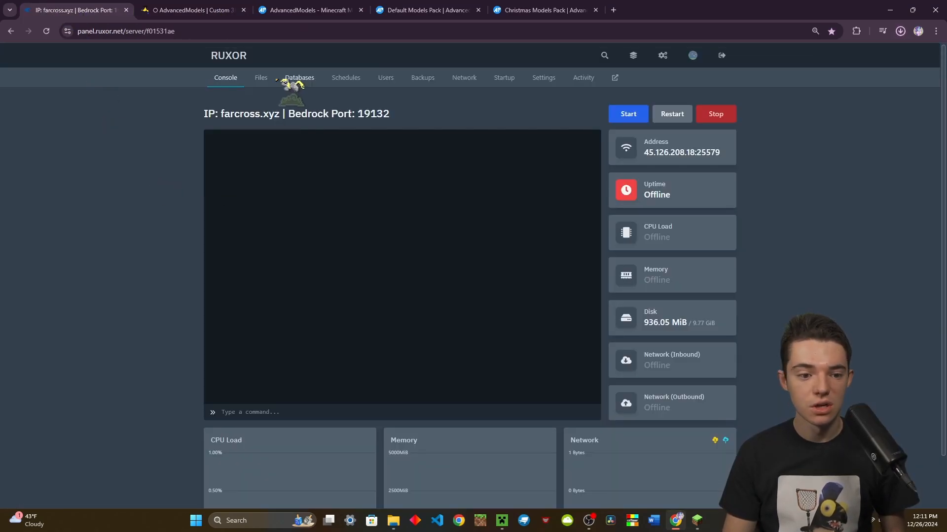
{"action": "left_click", "coordinate": [260, 77]}
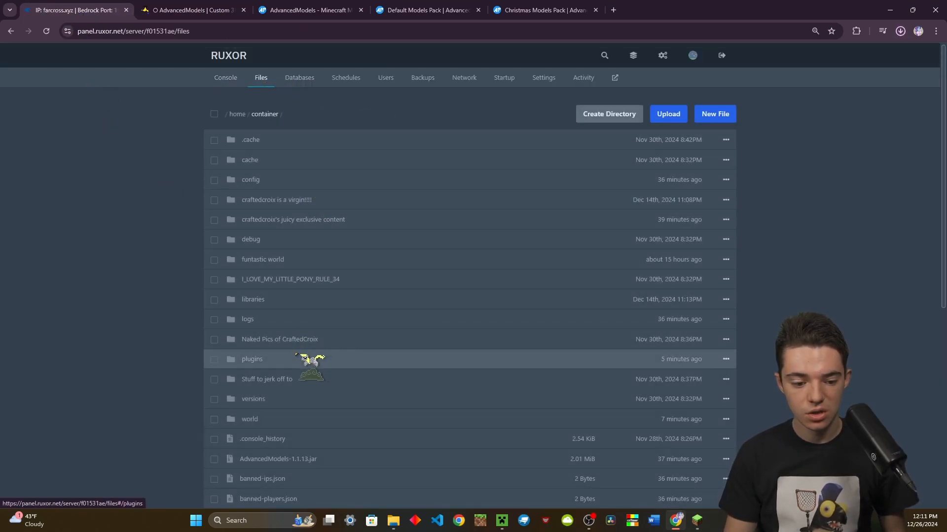
{"action": "double_click", "coordinate": [251, 359]}
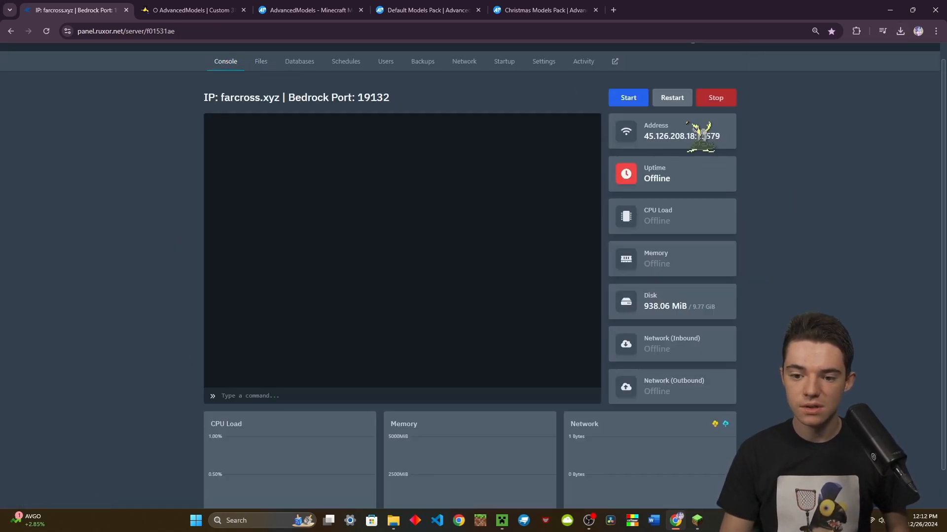
Step: Start the farcross.xyz server and return to its console
{"action": "left_click", "coordinate": [627, 98]}
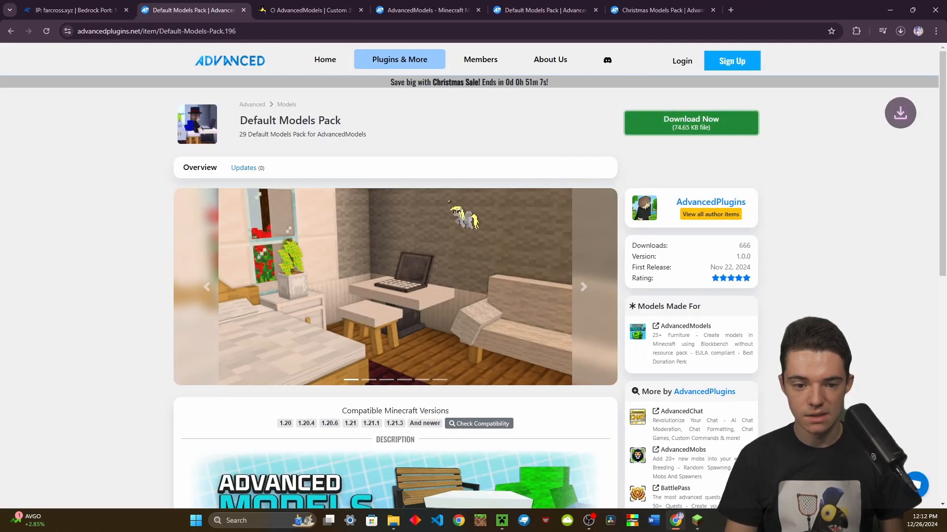
{"action": "left_click", "coordinate": [72, 10]}
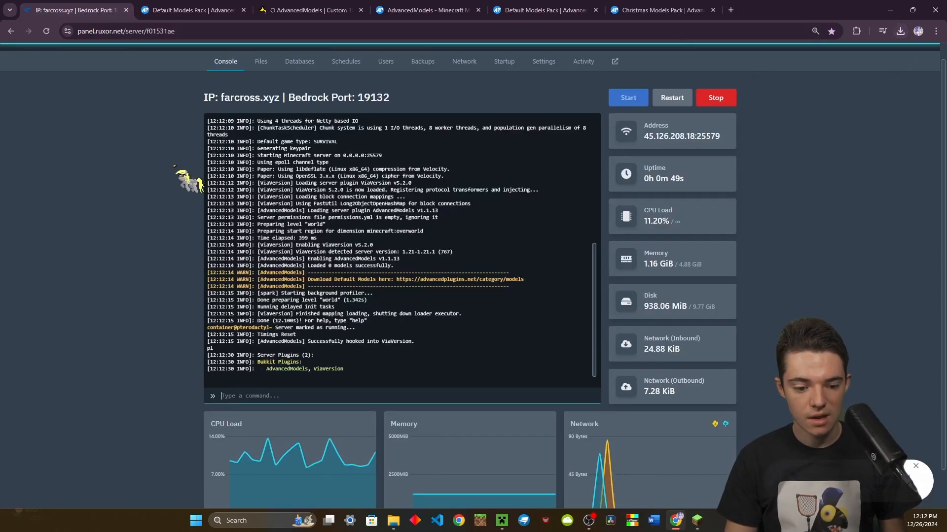
Step: Upload Default_Models_Pack.zip into plugins/AdvancedModels and enter its models folder
{"action": "left_click", "coordinate": [260, 61]}
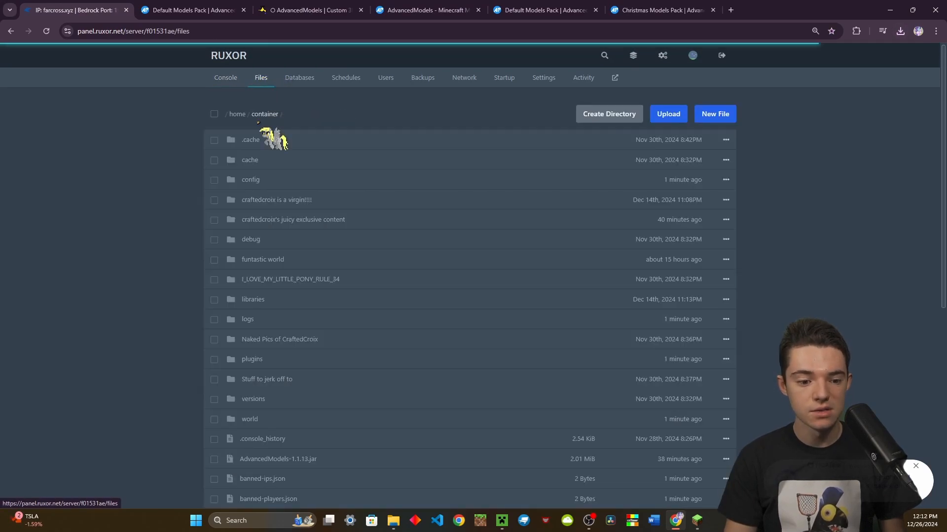
{"action": "left_click", "coordinate": [251, 359]}
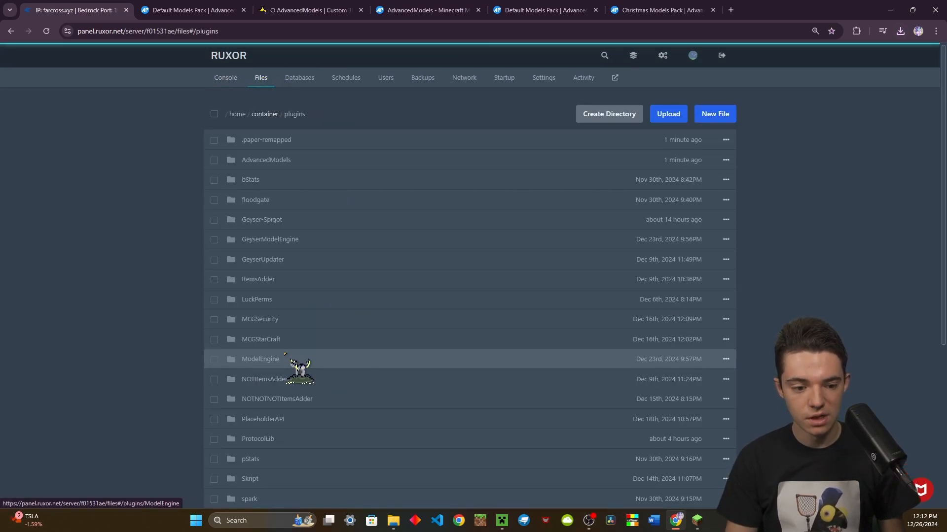
{"action": "mouse_move", "coordinate": [293, 175]}
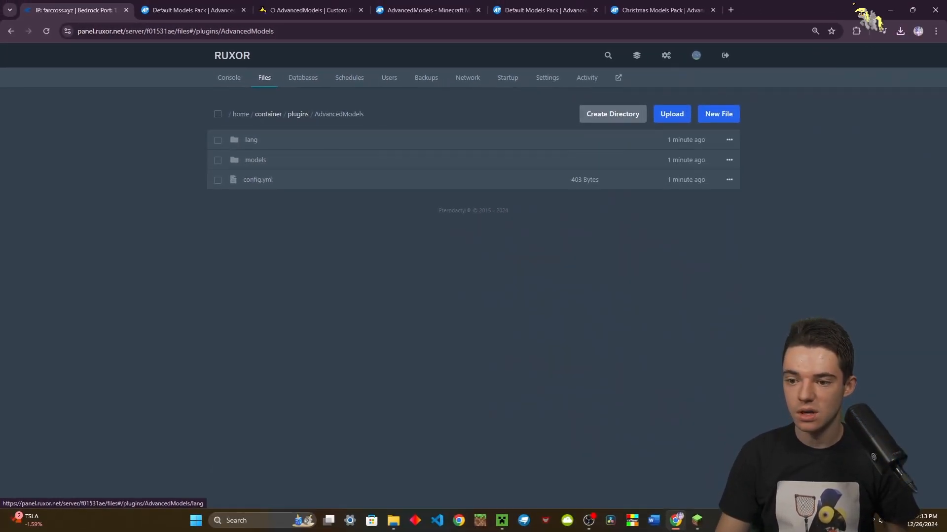
{"action": "left_click", "coordinate": [899, 30]}
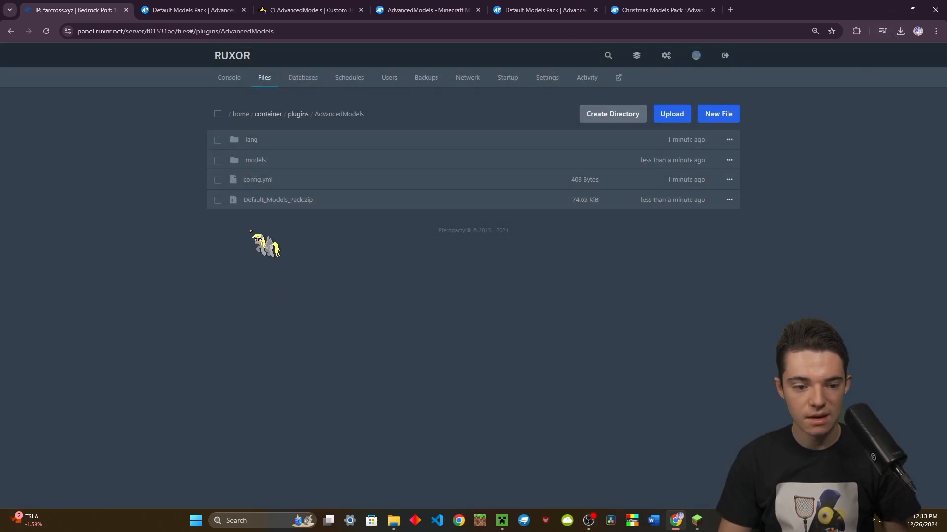
{"action": "left_click", "coordinate": [255, 160]}
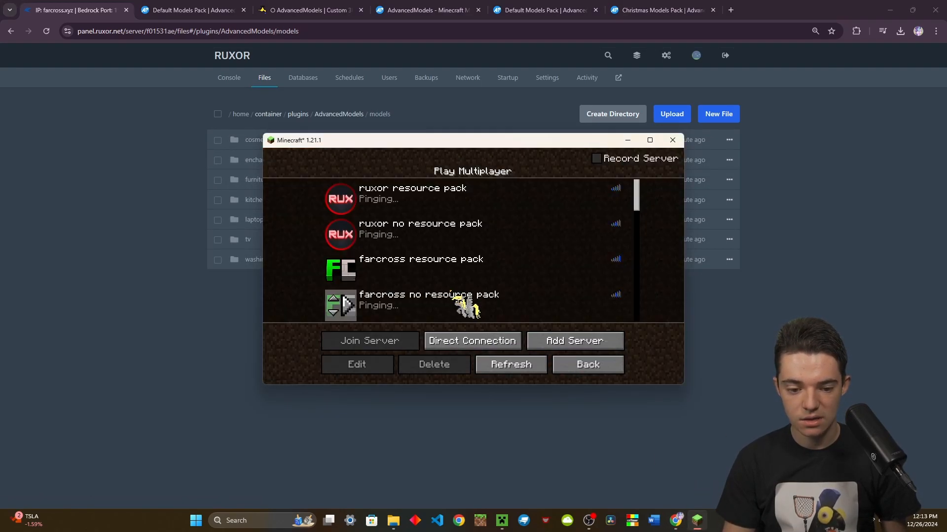
Step: Join the test server and begin the advancedmodels reload command in chat
{"action": "left_click", "coordinate": [369, 340]}
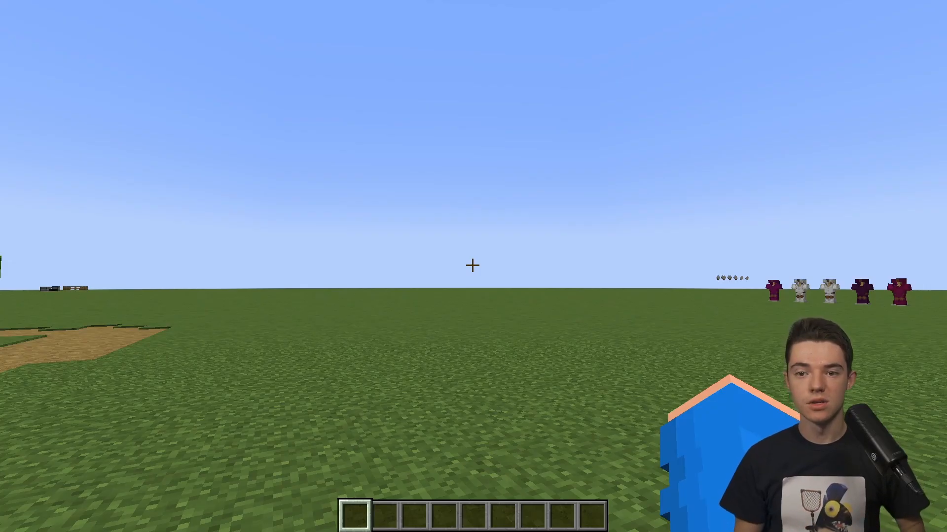
{"action": "type", "text": "advancedmodels"}
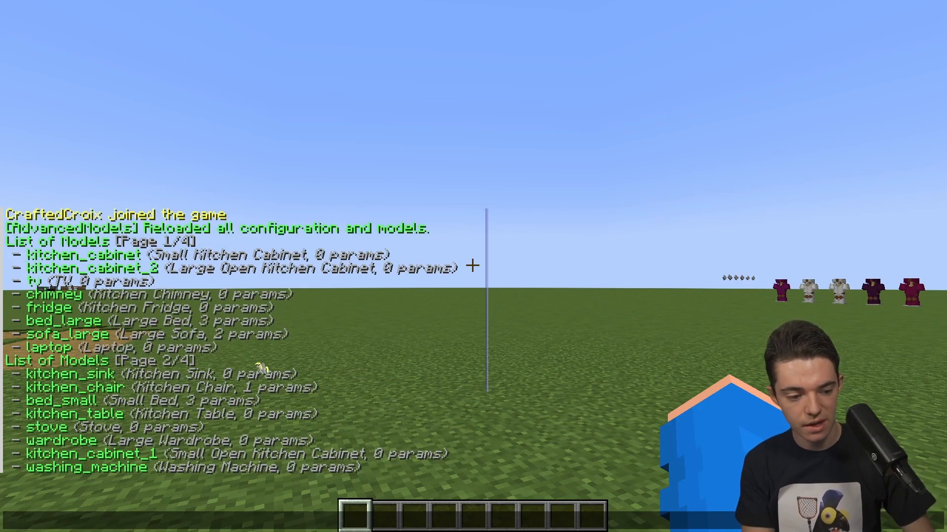
Step: Run /advancedmodels give CraftedCroix fridge 1 to receive one fridge item
{"action": "type", "text": "/about"}
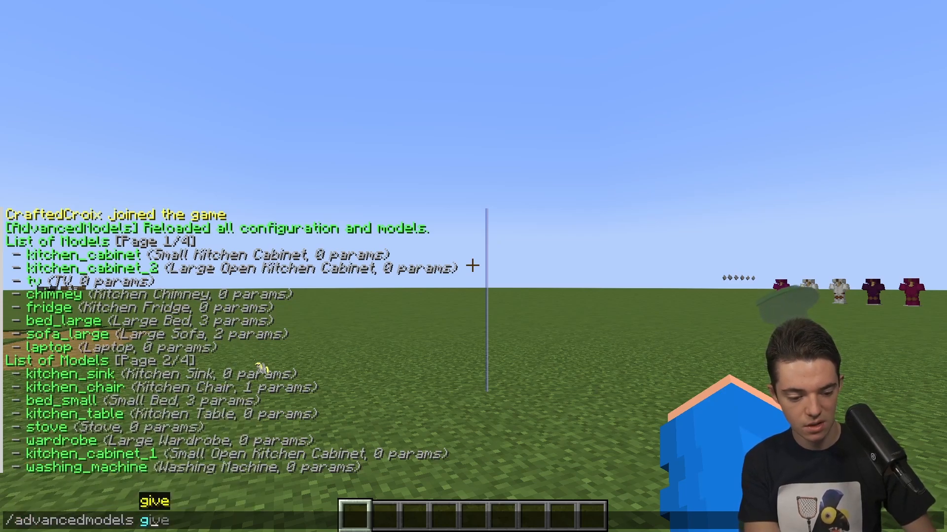
{"action": "type", "text": "CraftedCroix model"}
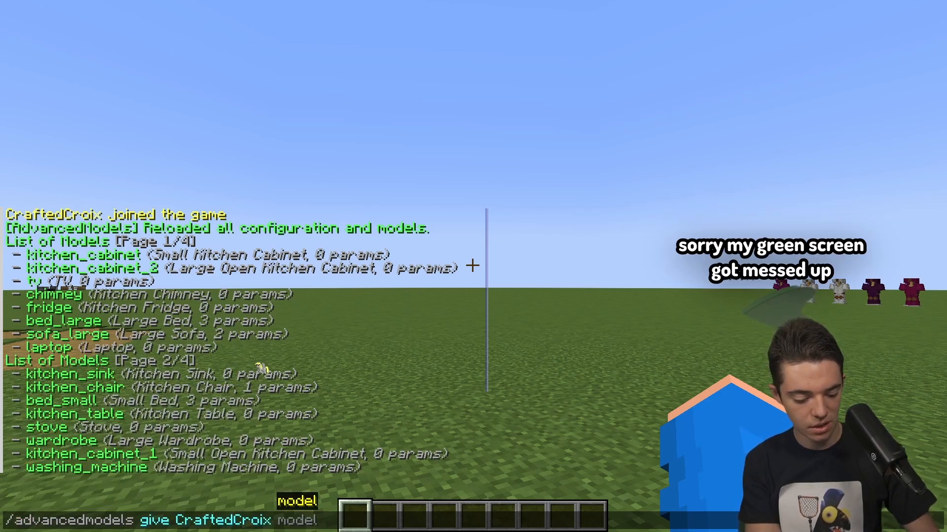
{"action": "type", "text": "fridge 1"}
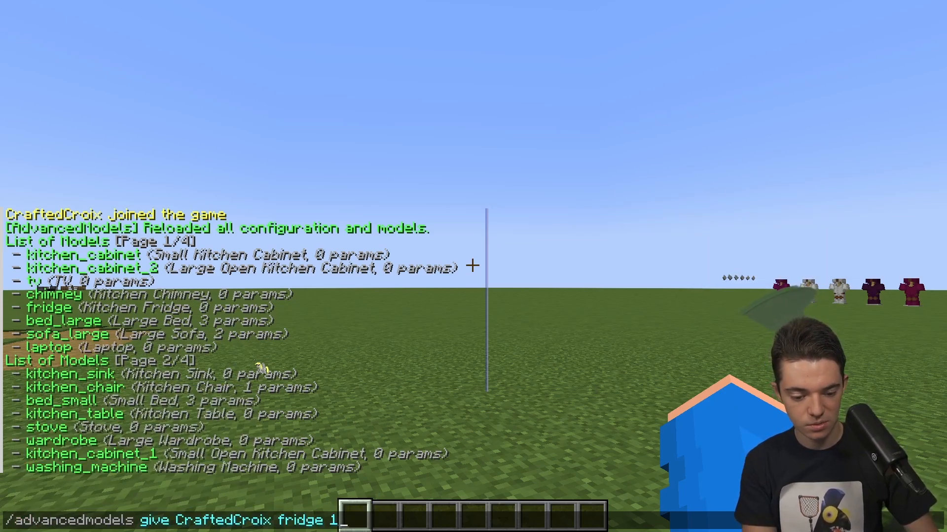
{"action": "key", "text": "enter"}
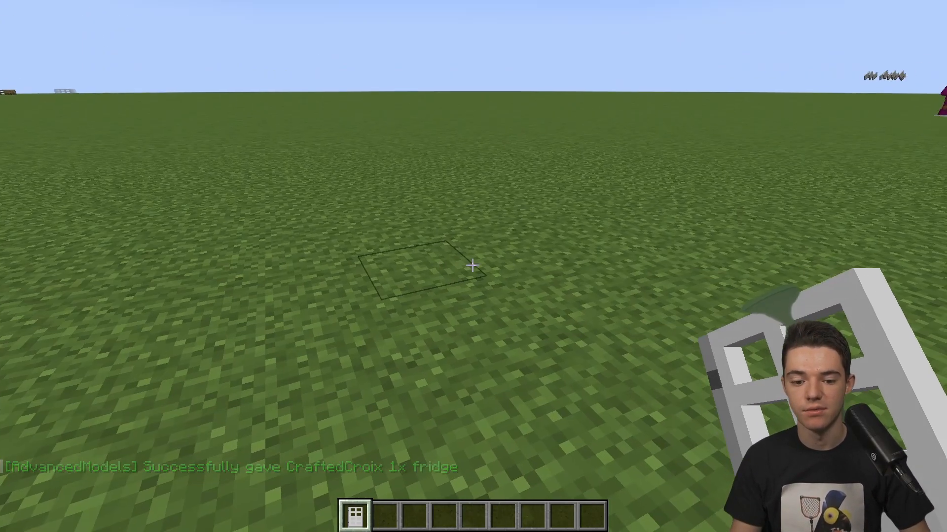
Step: Right-click the grass twice to place the Kitchen Fridge model
{"action": "left_click", "coordinate": [471, 264]}
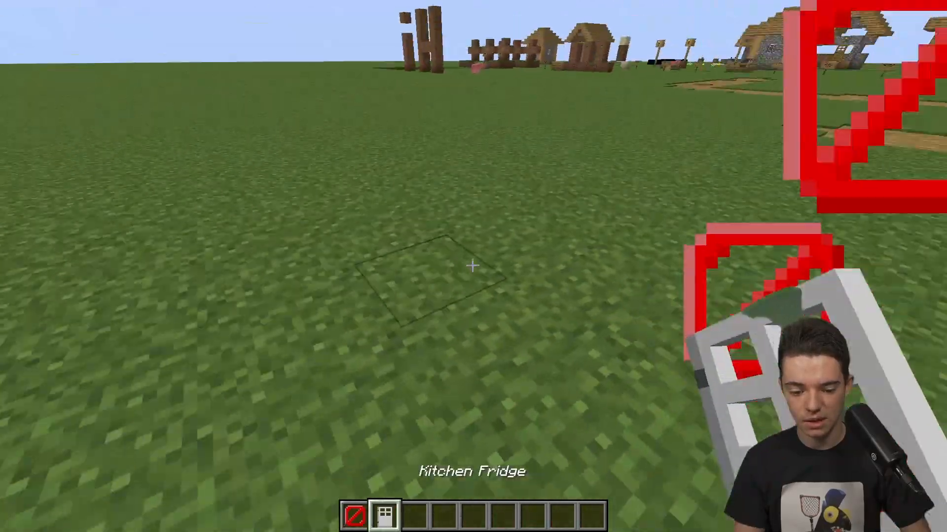
{"action": "left_click", "coordinate": [473, 264]}
{"action": "type", "text": "/advancedmodels"}
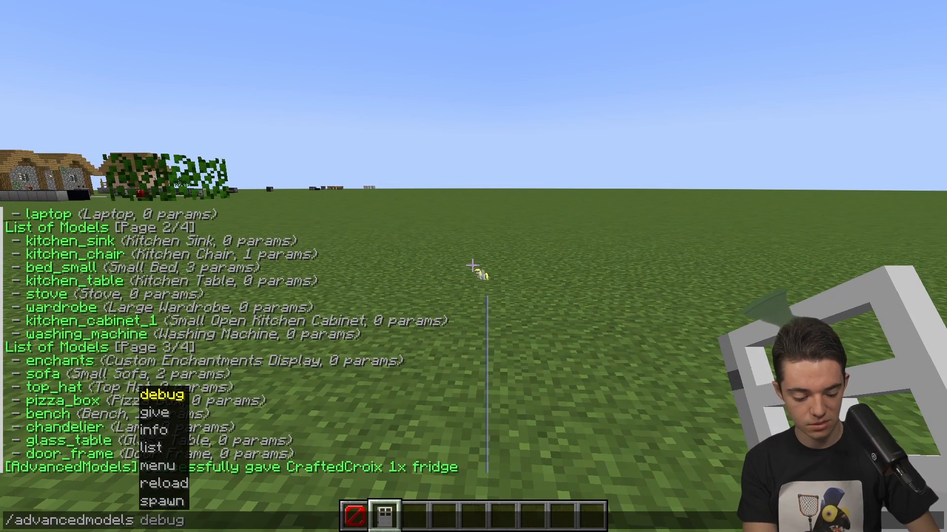
Step: From the models menu take several furniture models, browse the kitchen group, then close it
{"action": "left_click", "coordinate": [159, 466]}
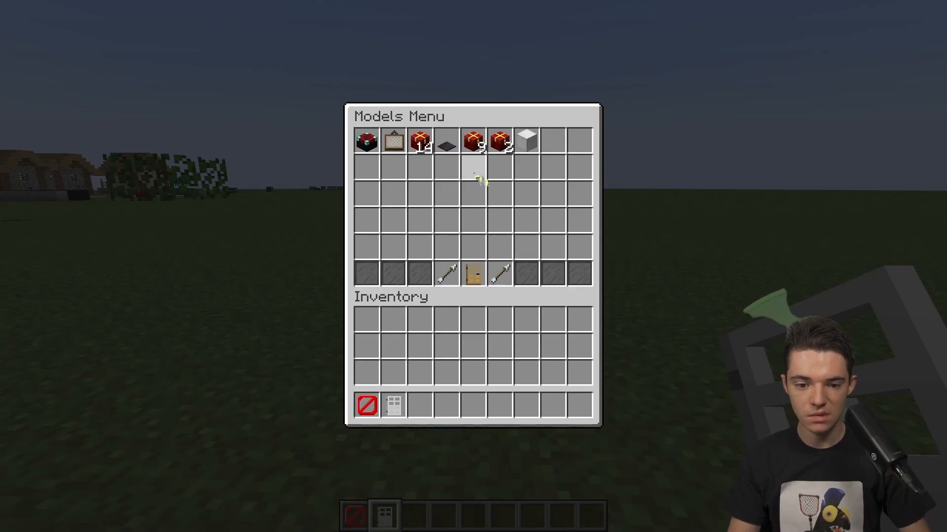
{"action": "mouse_move", "coordinate": [418, 141]}
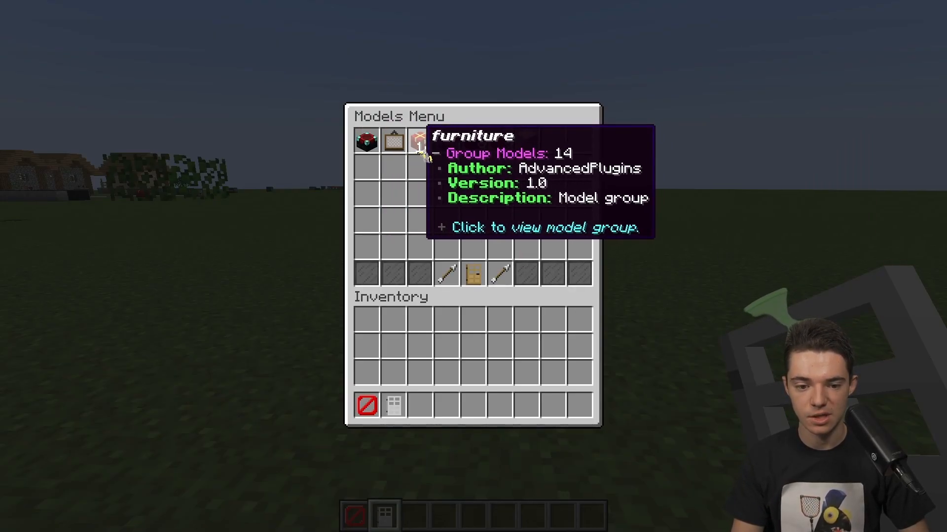
{"action": "left_click", "coordinate": [419, 141]}
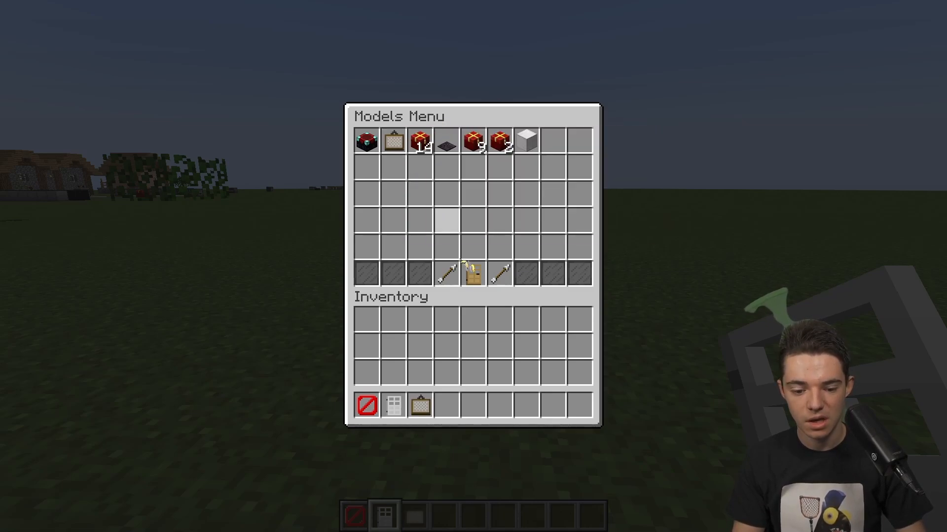
{"action": "left_click", "coordinate": [365, 141]}
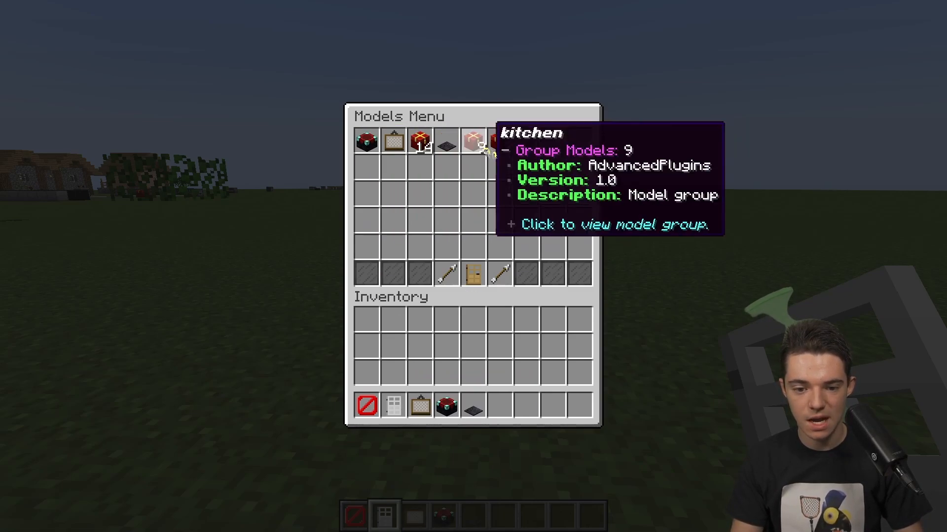
{"action": "left_click", "coordinate": [472, 140]}
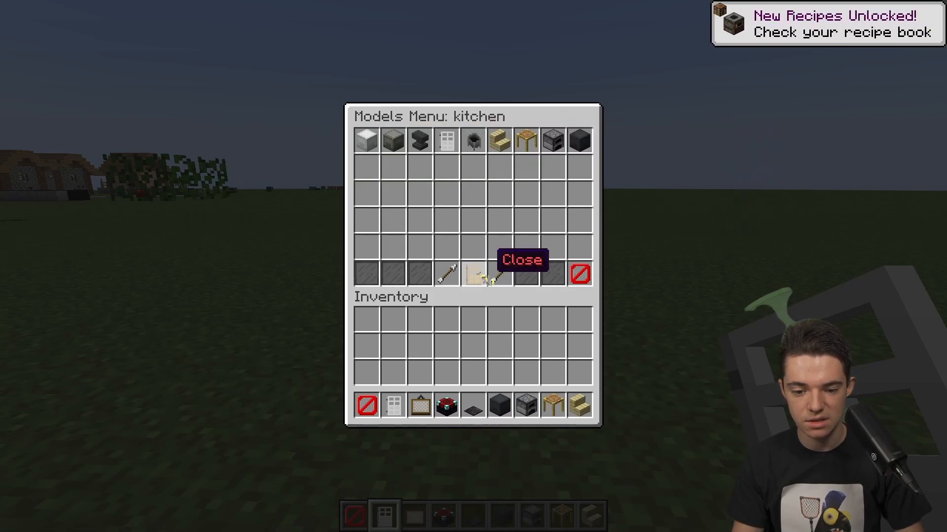
{"action": "left_click", "coordinate": [523, 259]}
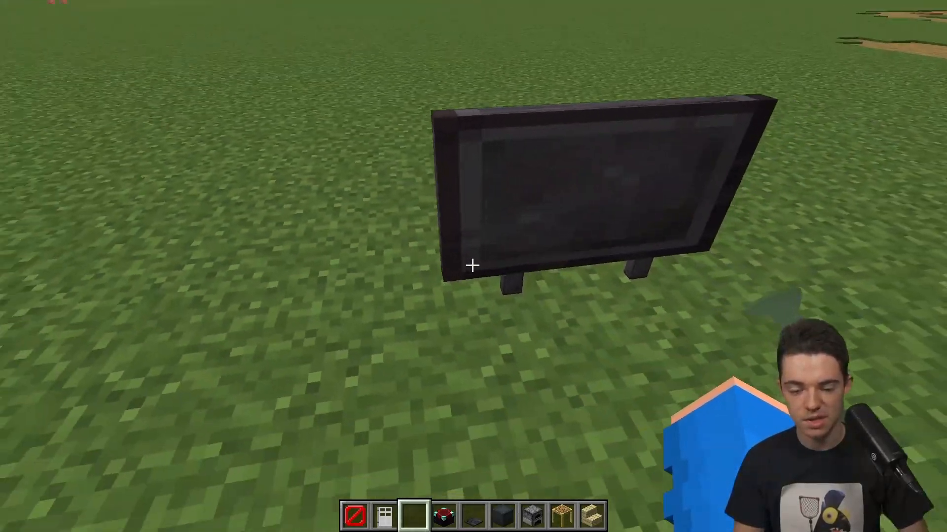
{"action": "mouse_move", "coordinate": [472, 265]}
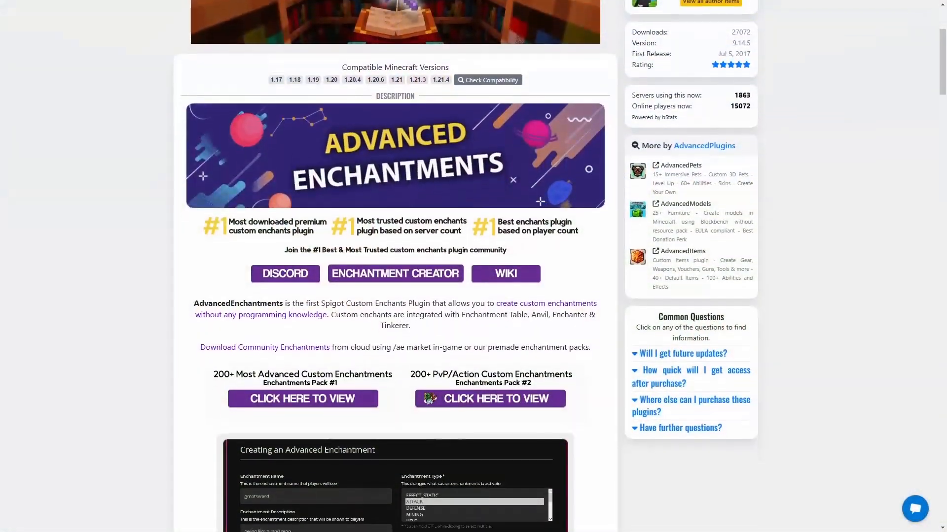
Step: Scroll down through the AdvancedEnchantments plugin description
{"action": "scroll", "scroll_direction": "down", "scroll_amount": 3}
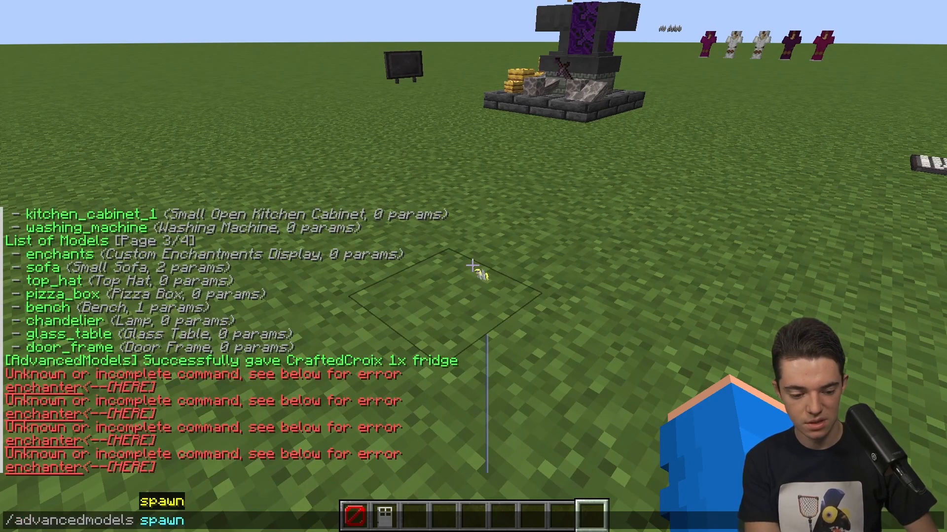
Step: Begin entering fridge as the model name for the /advancedmodels spawn command
{"action": "type", "text": "fr"}
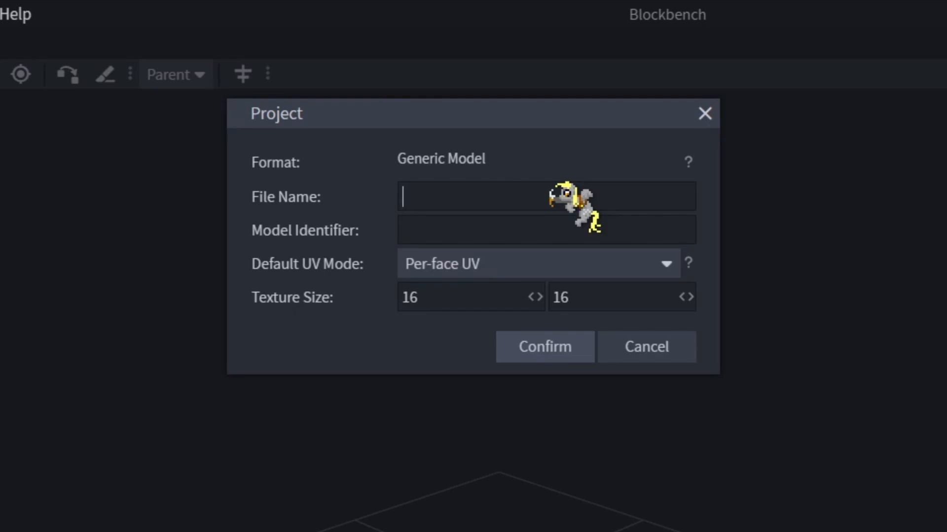
Step: Enter christmas_tree as the file name and start it as the model identifier
{"action": "type", "text": "christmas"}
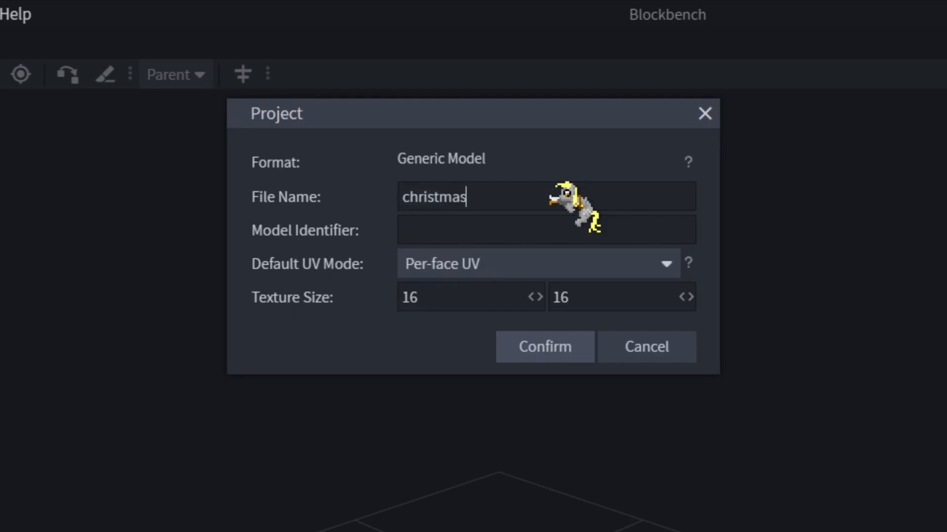
{"action": "type", "text": "_tree"}
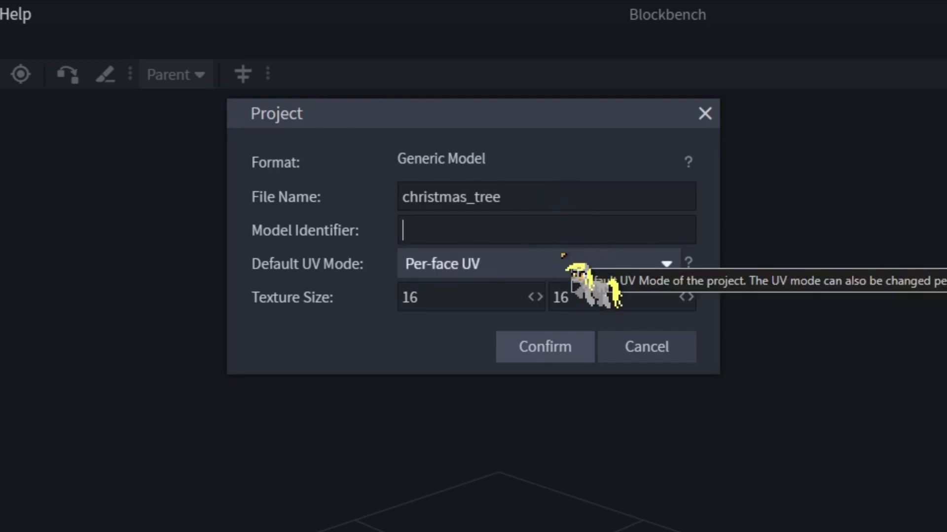
{"action": "type", "text": "christmas_tree"}
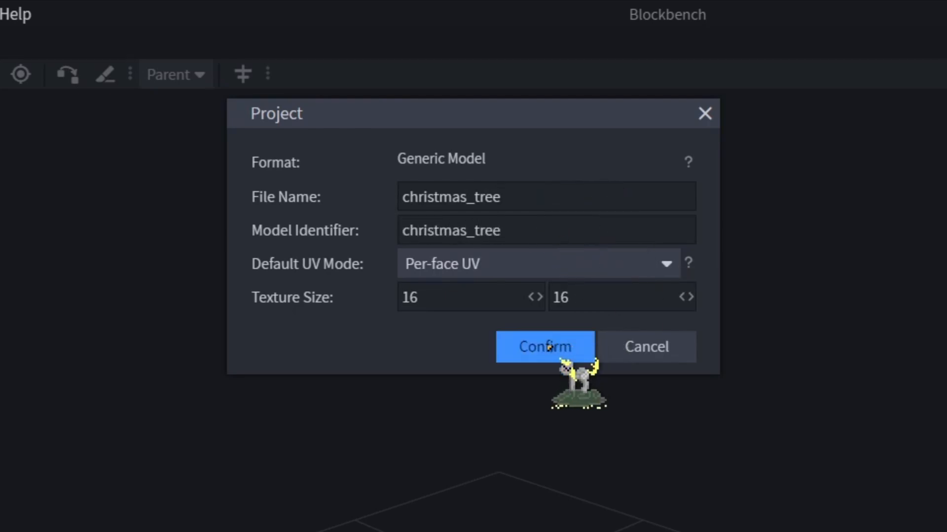
Step: Confirm the project, size the cube to 2×7×2 and name it SPRUCE_LOG as the trunk
{"action": "left_click", "coordinate": [544, 346]}
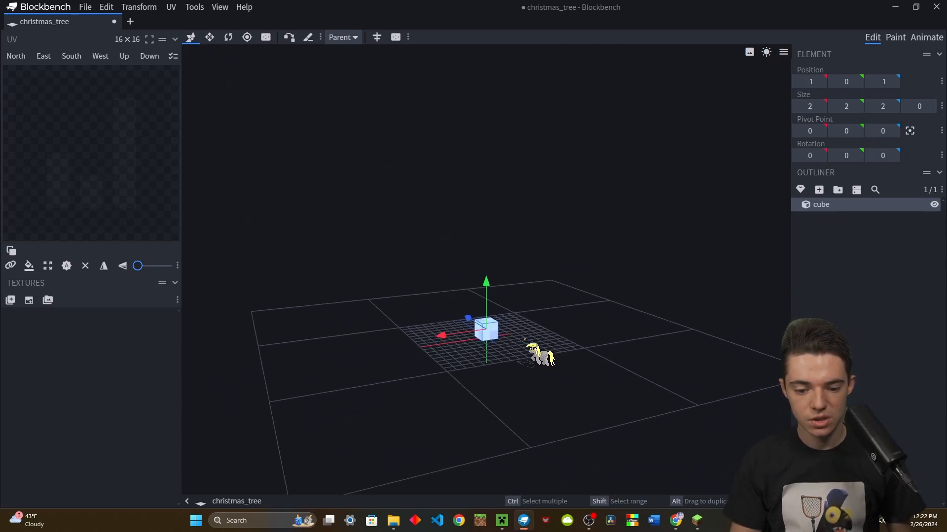
{"action": "left_click", "coordinate": [209, 37]}
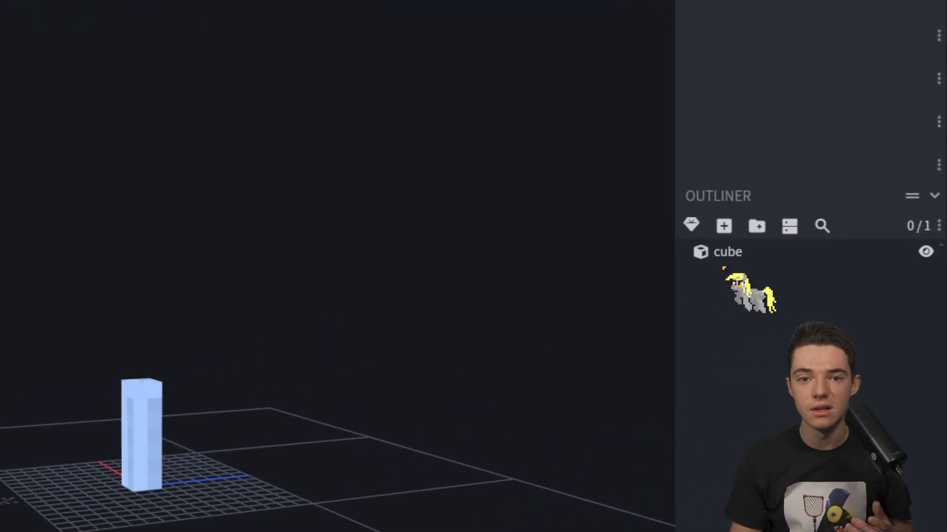
{"action": "left_click", "coordinate": [728, 252]}
{"action": "type", "text": "S"}
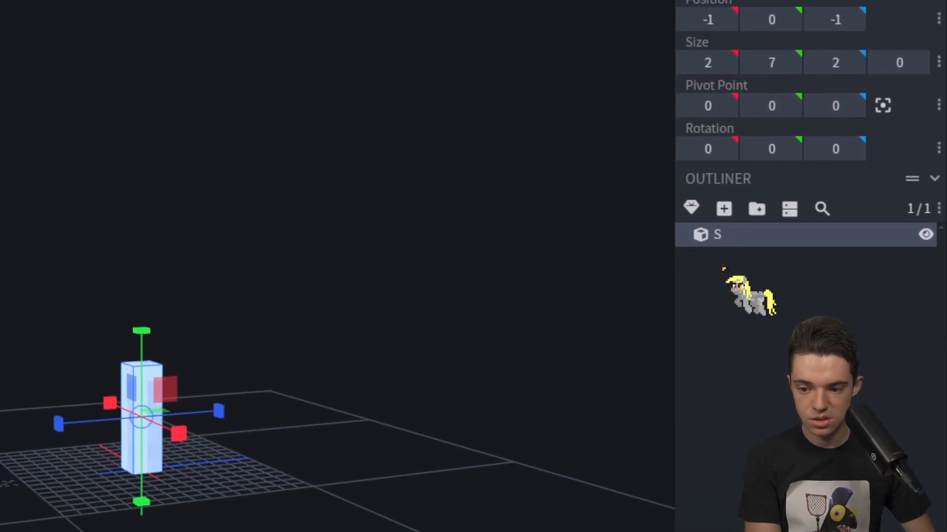
{"action": "type", "text": "PRUCE_LOG"}
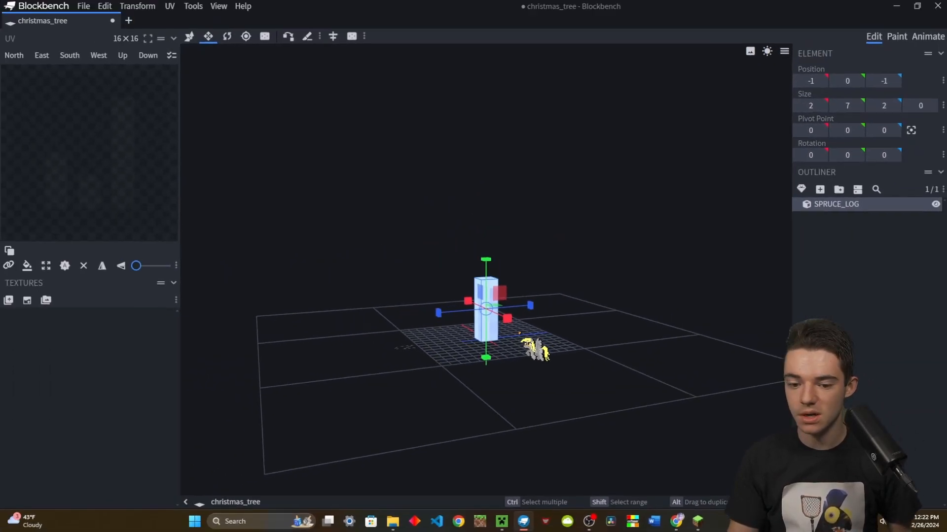
{"action": "mouse_move", "coordinate": [818, 189]}
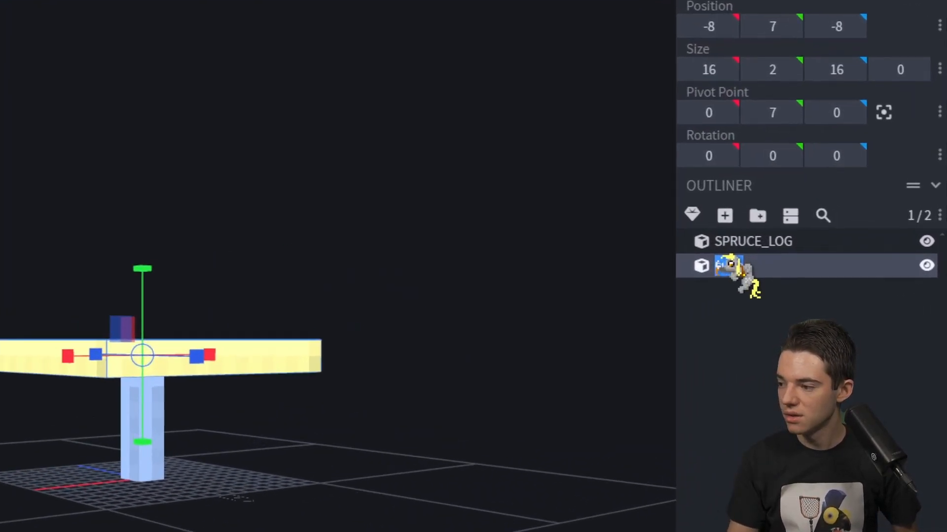
Step: Name the new 16-wide leaf layer OAK_LEAVES and add the next cube above it
{"action": "double_click", "coordinate": [753, 266]}
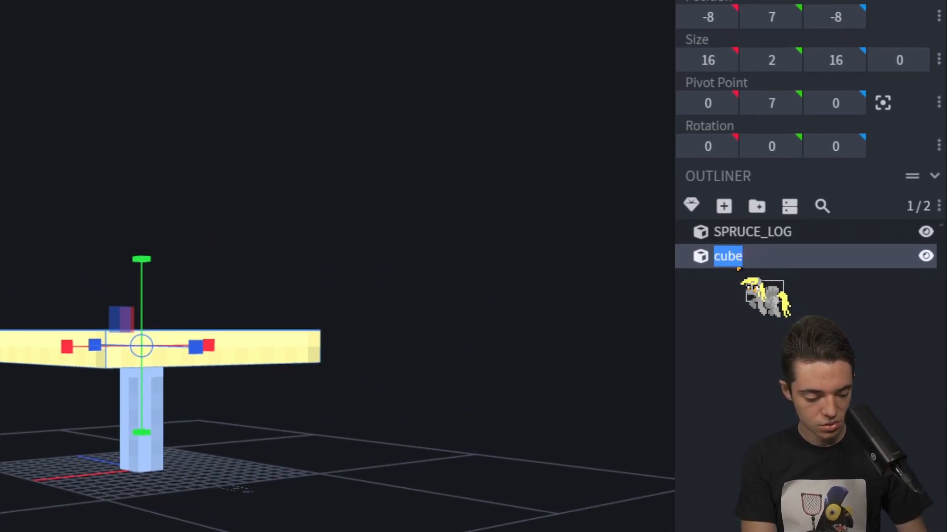
{"action": "type", "text": "OAK_LEAVES"}
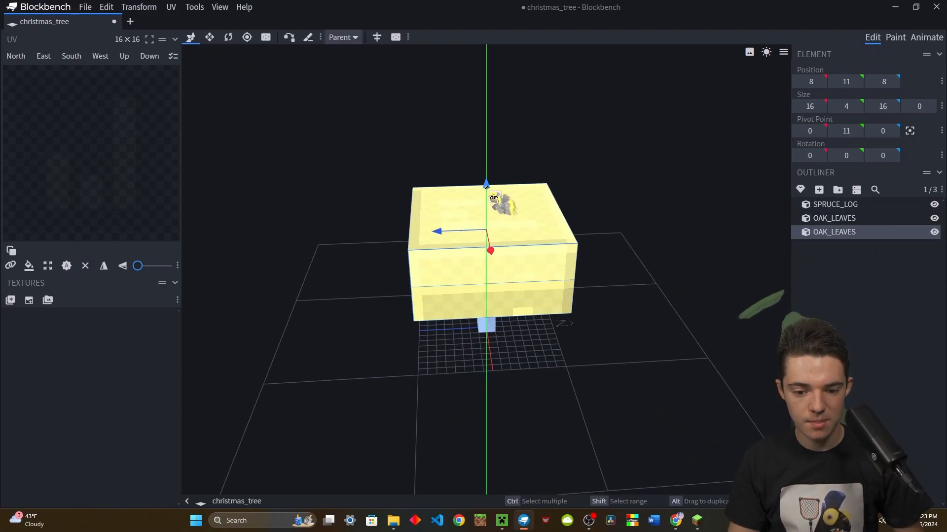
{"action": "left_click", "coordinate": [209, 37]}
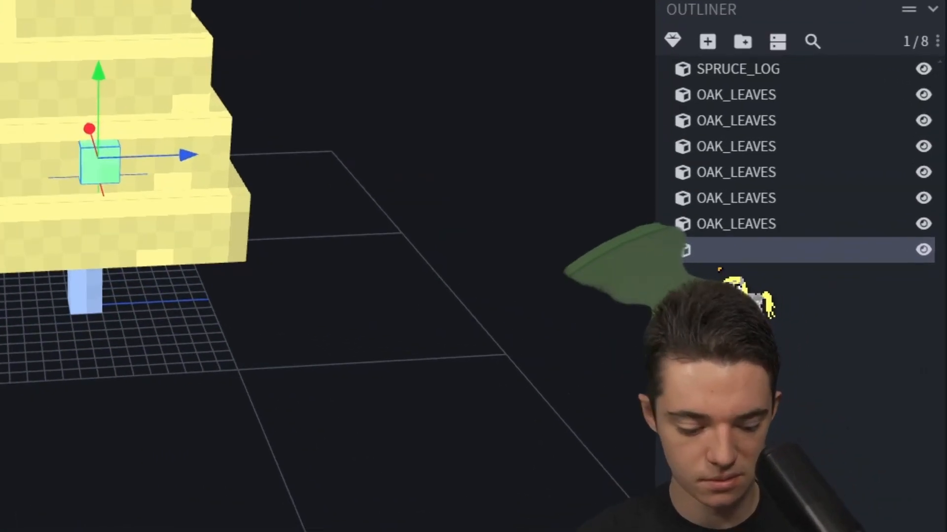
Step: Name the small ornament cube RED_CONCRETE
{"action": "type", "text": "RED_O"}
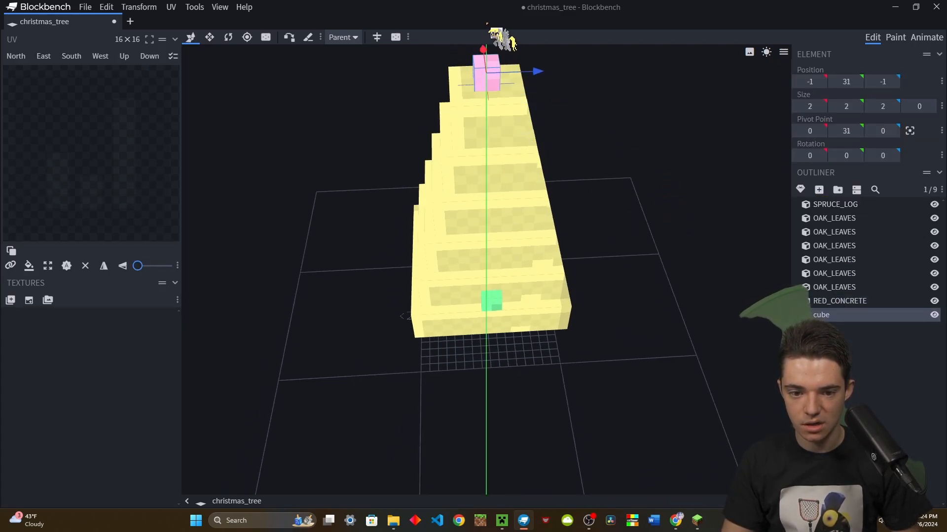
Step: Start renaming the 2×2×2 top cube to GOLD_BLOCK
{"action": "double_click", "coordinate": [821, 315]}
{"action": "type", "text": "GOLD_BLOCK"}
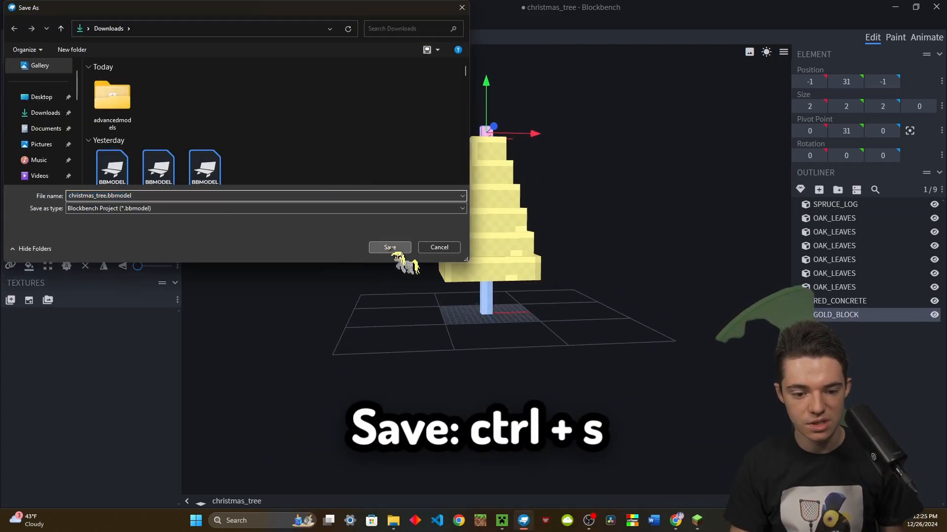
Step: Save the model as christmas_tree.bbmodel in Downloads
{"action": "left_click", "coordinate": [389, 247]}
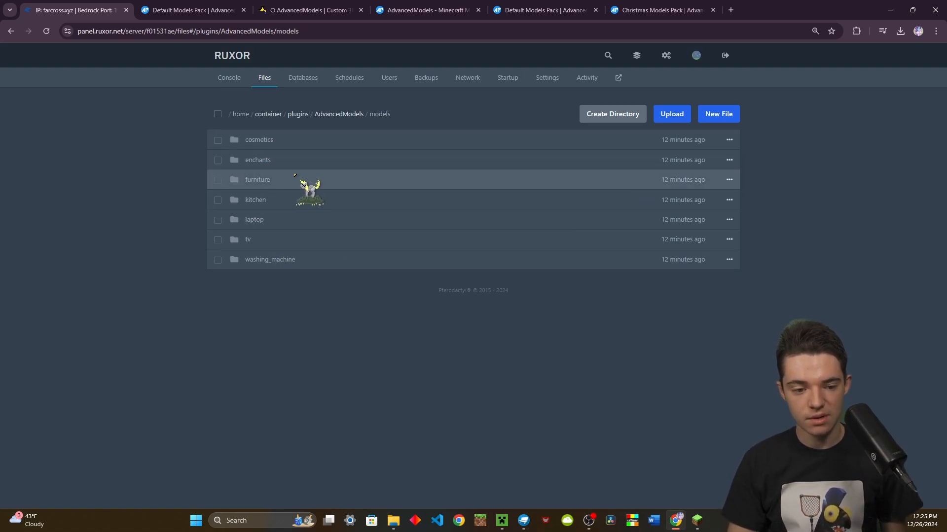
Step: Create a christmas_tree directory in the models folder and enter it for the .bbmodel upload
{"action": "left_click", "coordinate": [257, 160]}
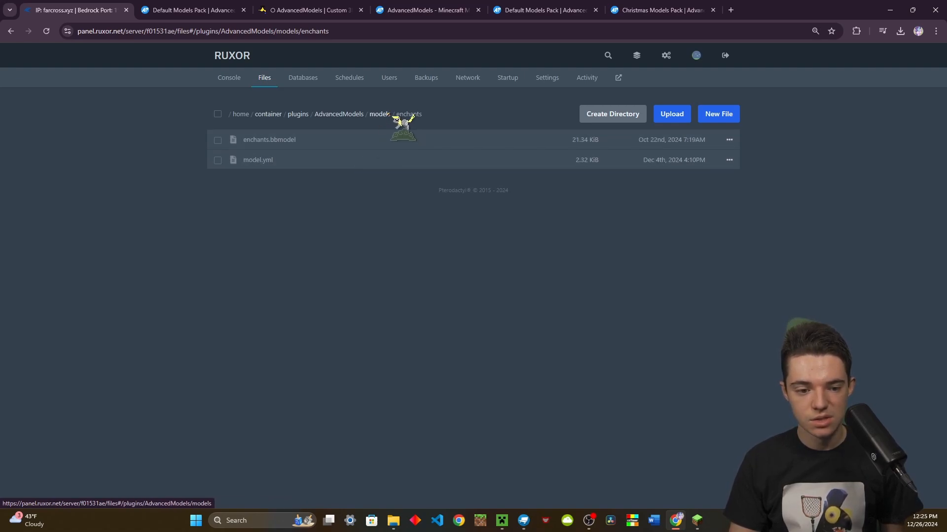
{"action": "left_click", "coordinate": [378, 114]}
{"action": "type", "text": "CHR"}
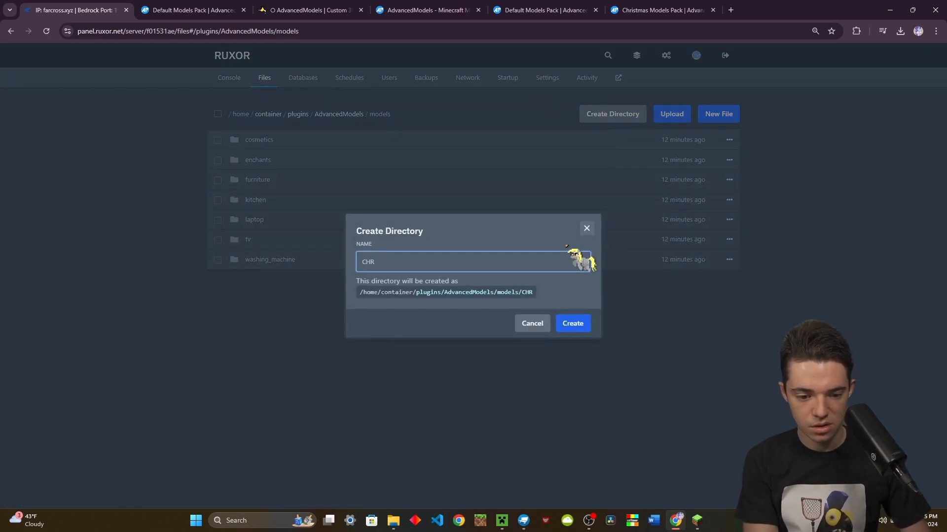
{"action": "type", "text": "christmas_tree"}
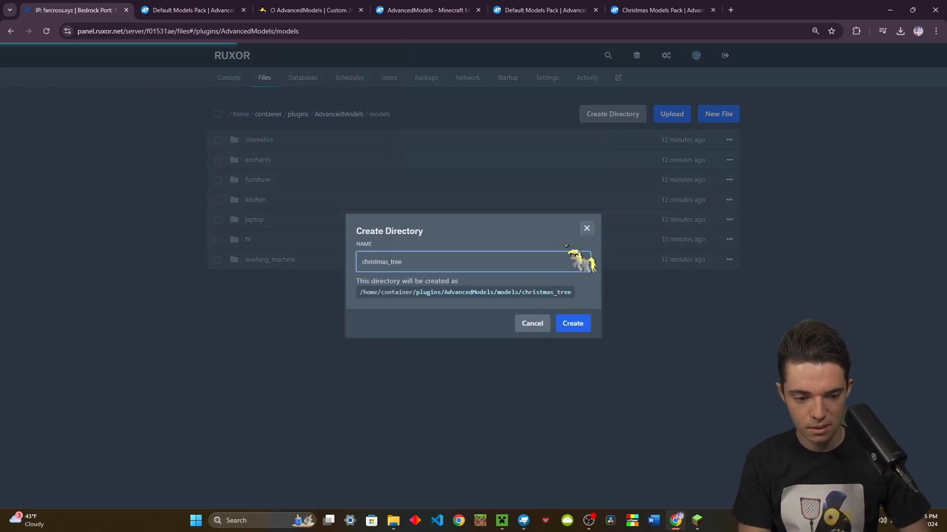
{"action": "left_click", "coordinate": [571, 324]}
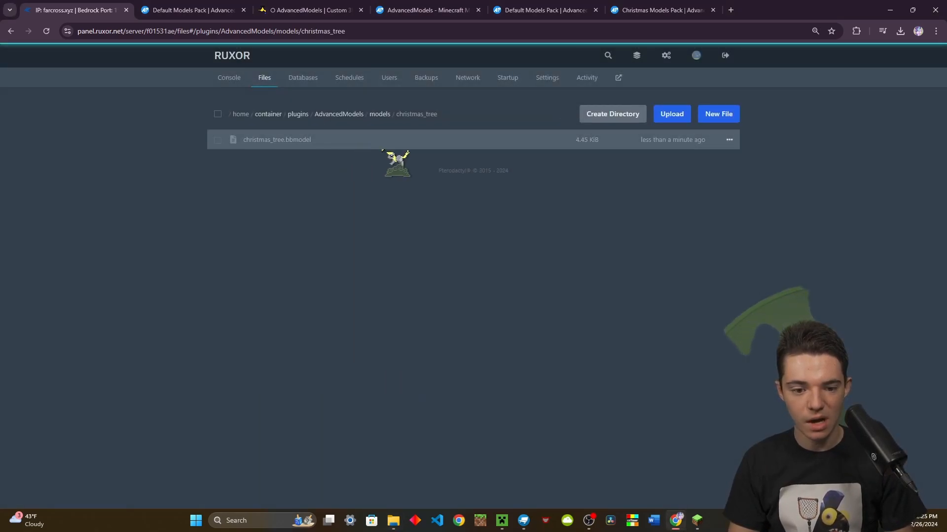
{"action": "left_click", "coordinate": [379, 114]}
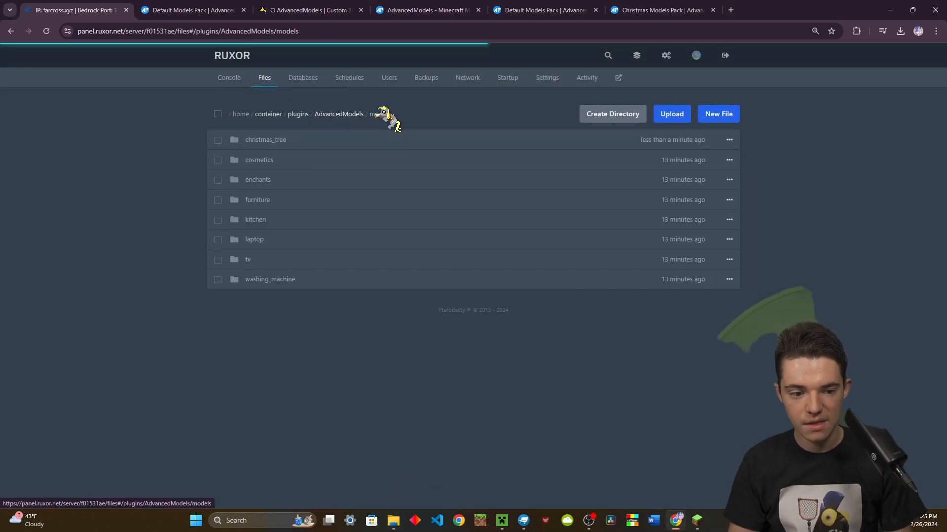
{"action": "left_click", "coordinate": [259, 159]}
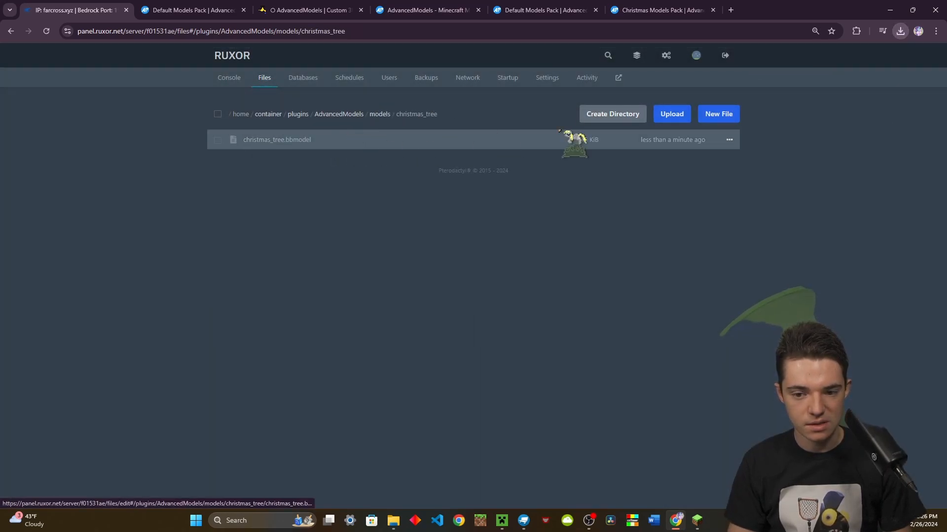
Step: Create model.yml with name Christmas Tree, author CraftedCroix and description Merry Christmas
{"action": "left_click", "coordinate": [899, 31]}
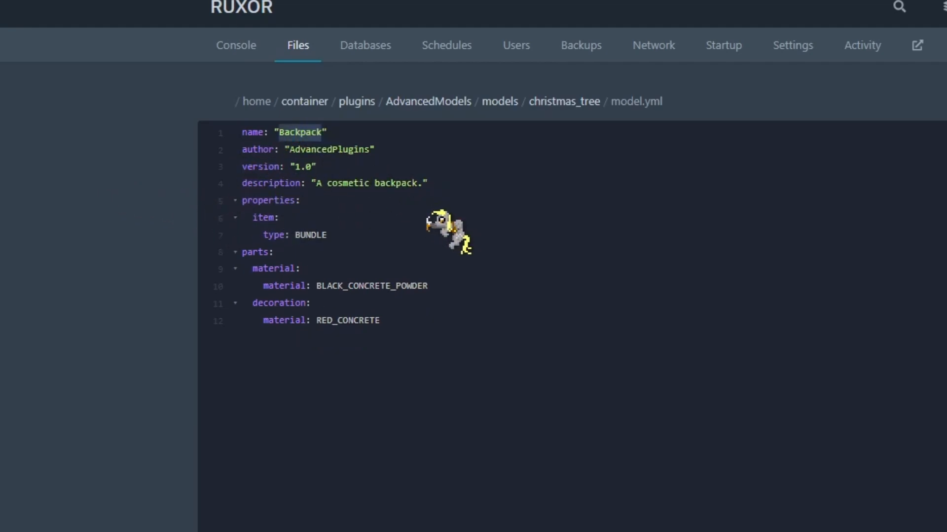
{"action": "type", "text": "Christmas Tree"}
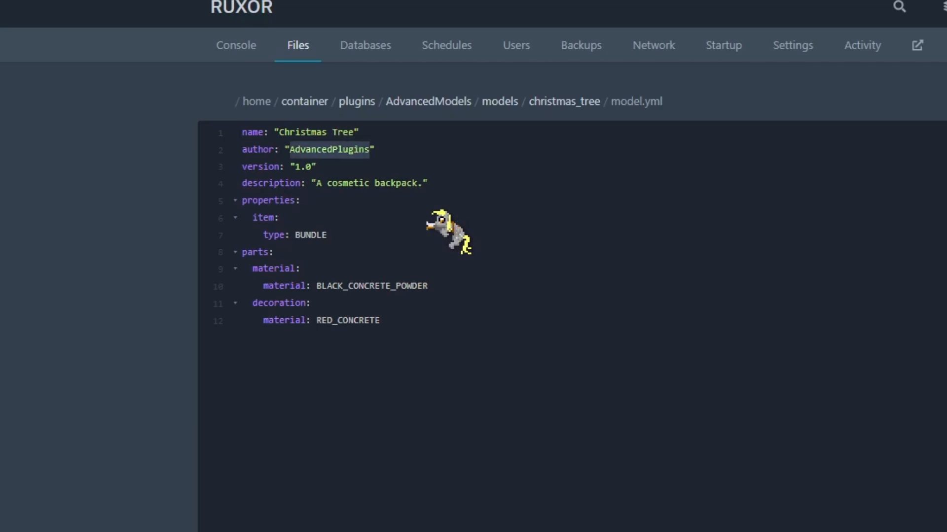
{"action": "type", "text": "CraftedCroix"}
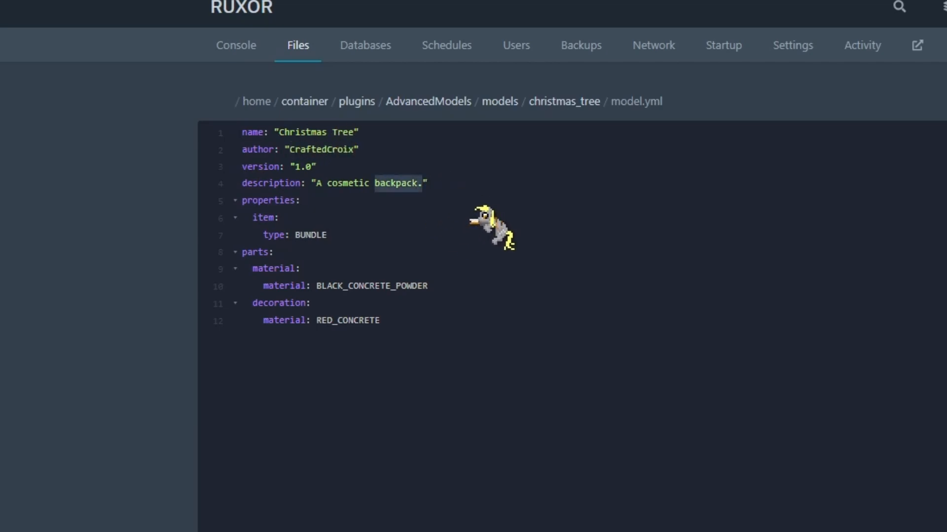
{"action": "key", "text": "Delete"}
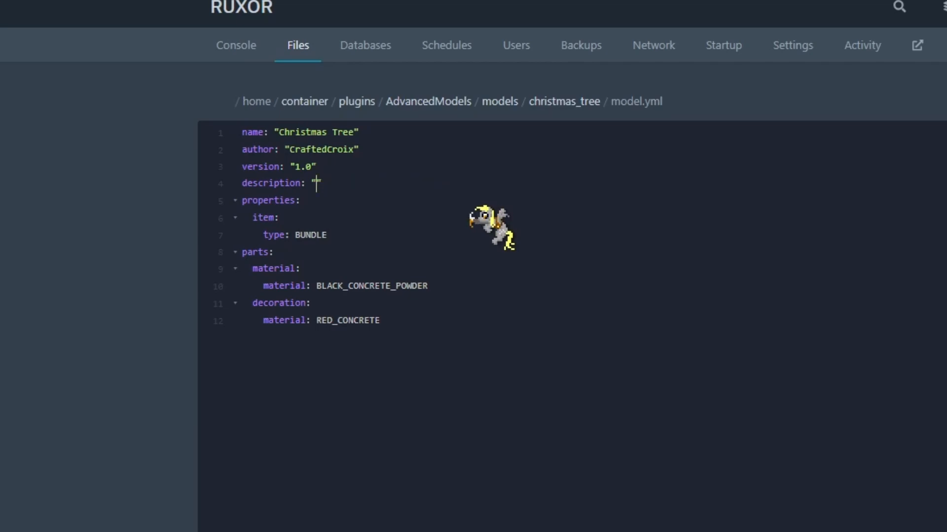
{"action": "type", "text": "Merry"}
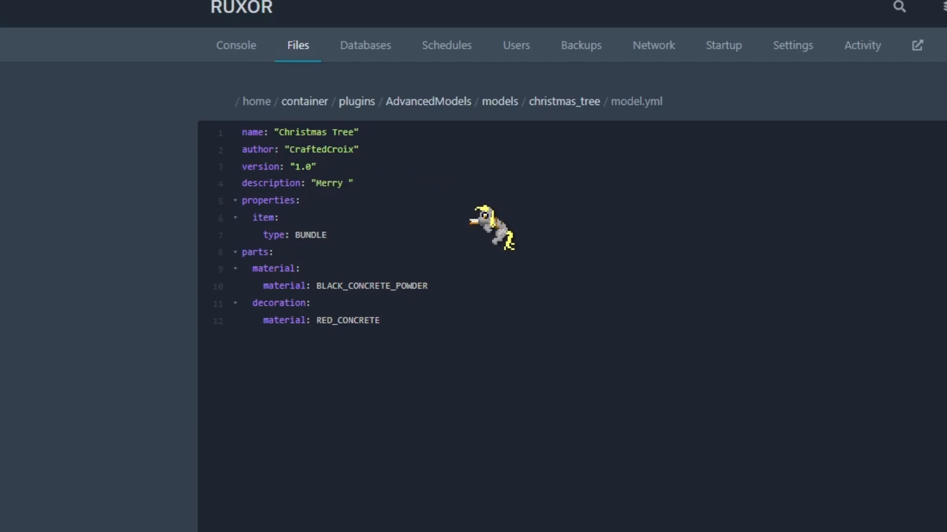
{"action": "type", "text": "Christma"}
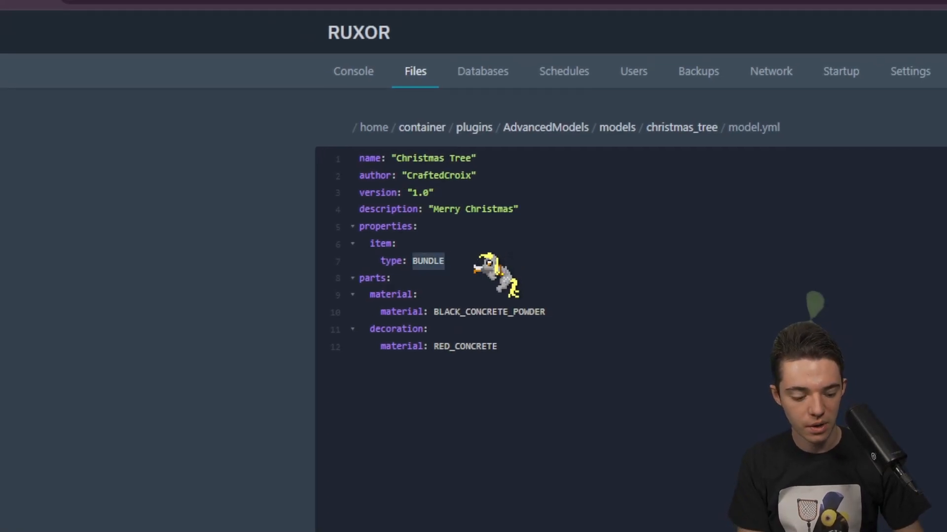
Step: Set the item type to SPRUCE_SAPLING and remove the old parts section from model.yml
{"action": "type", "text": "s"}
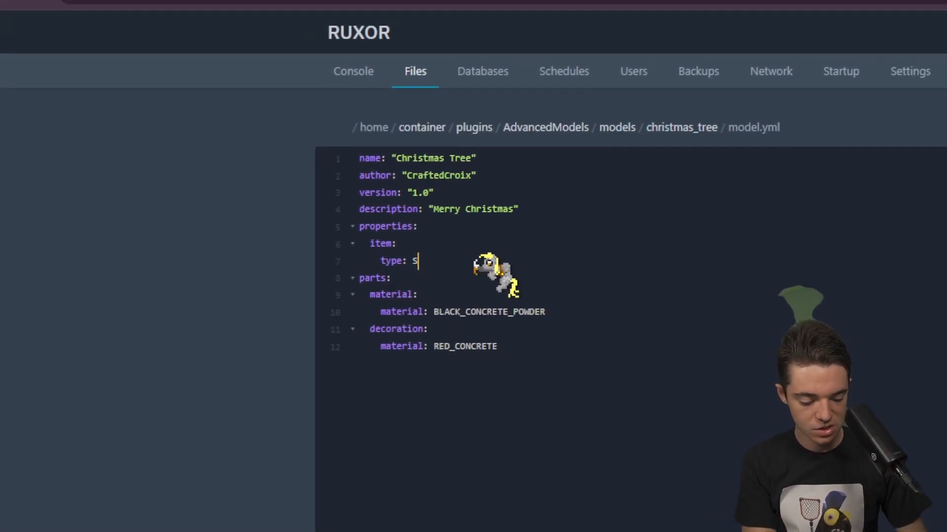
{"action": "type", "text": "PRUCE_SAPLING"}
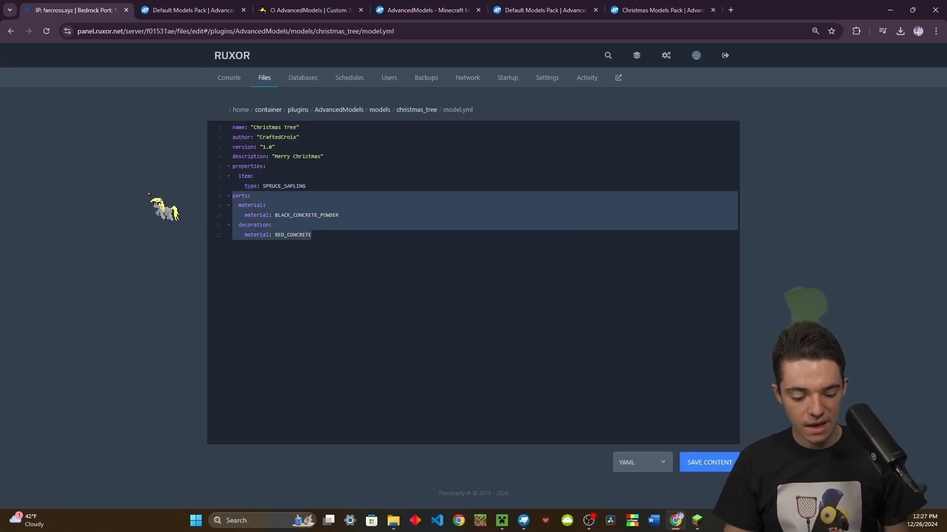
{"action": "key", "text": "Delete"}
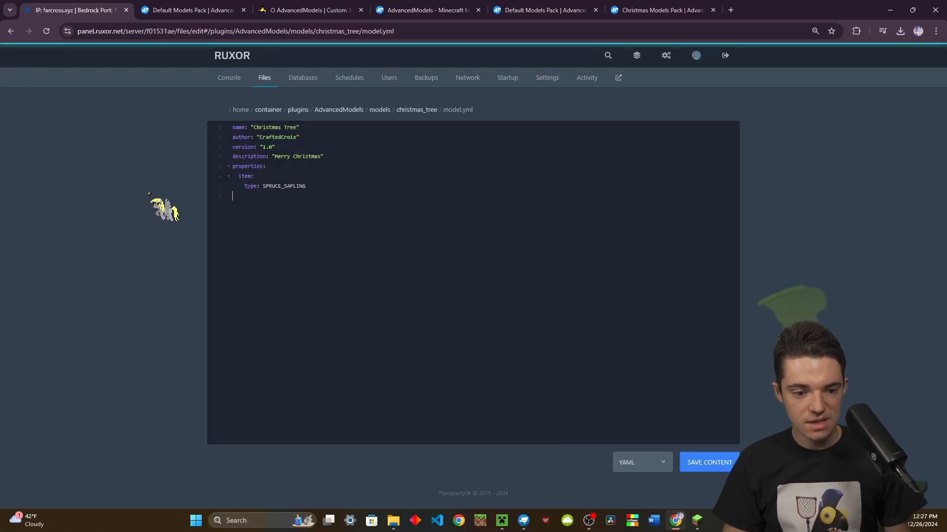
Step: Run /advancedmodels reload in chat, then give yourself the christmas_tree model item
{"action": "left_click", "coordinate": [416, 114]}
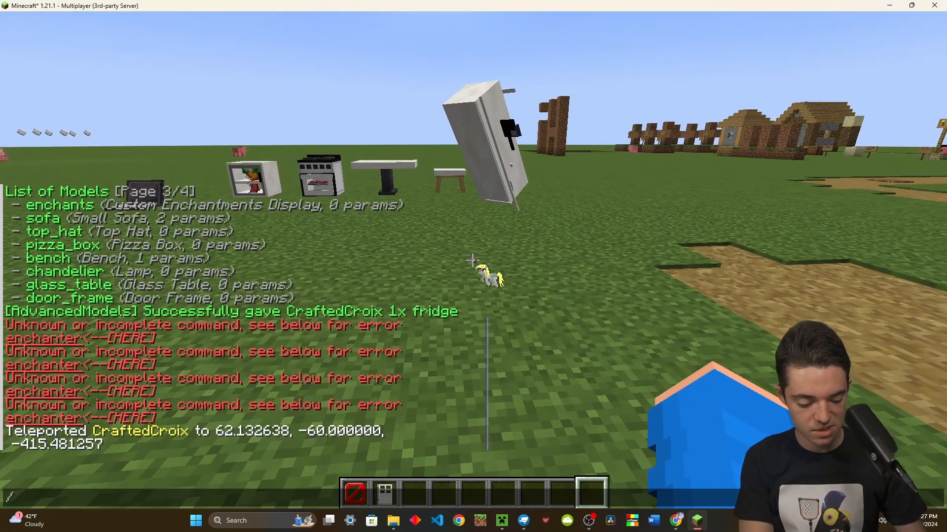
{"action": "type", "text": "/advancedmodels re"}
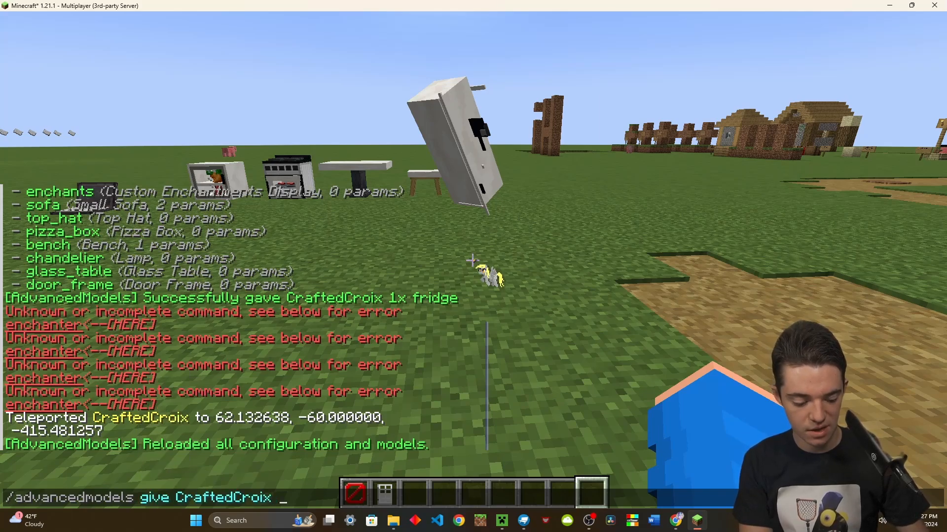
{"action": "type", "text": "christmasn"}
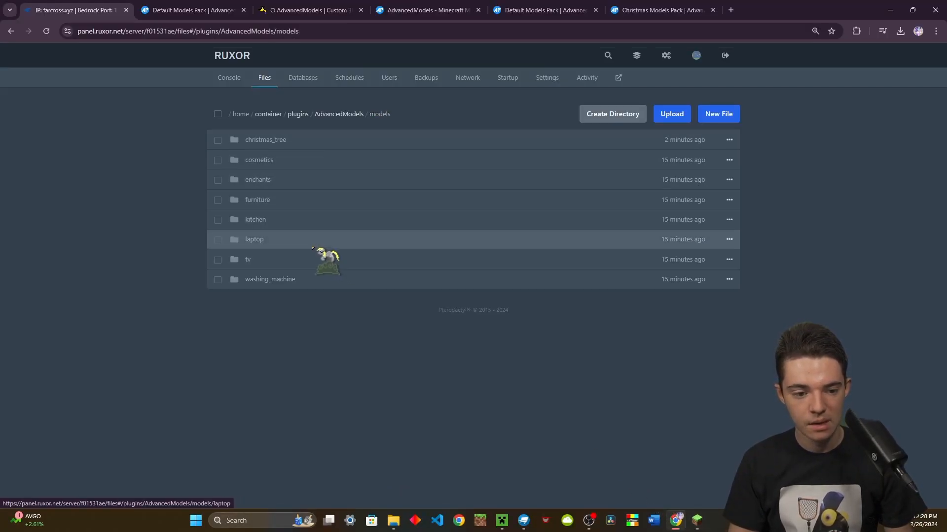
{"action": "left_click", "coordinate": [257, 180]}
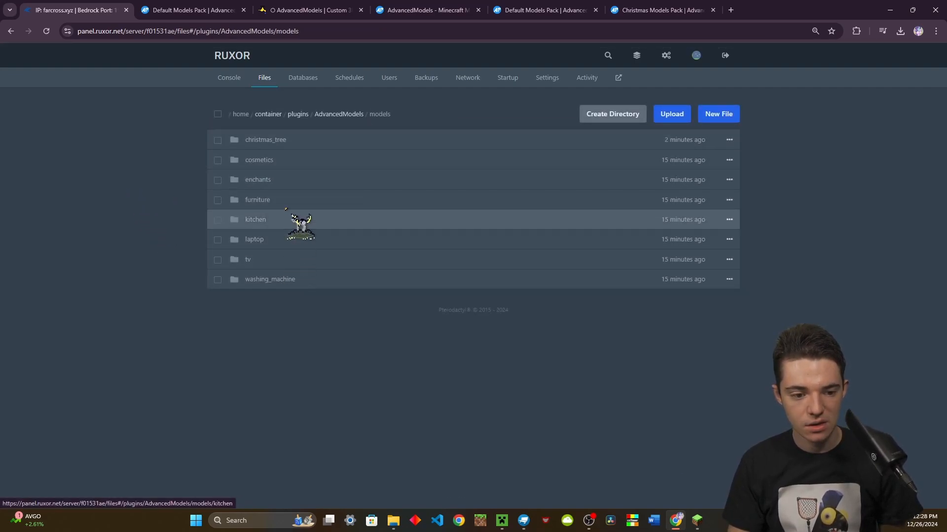
{"action": "left_click", "coordinate": [265, 139]}
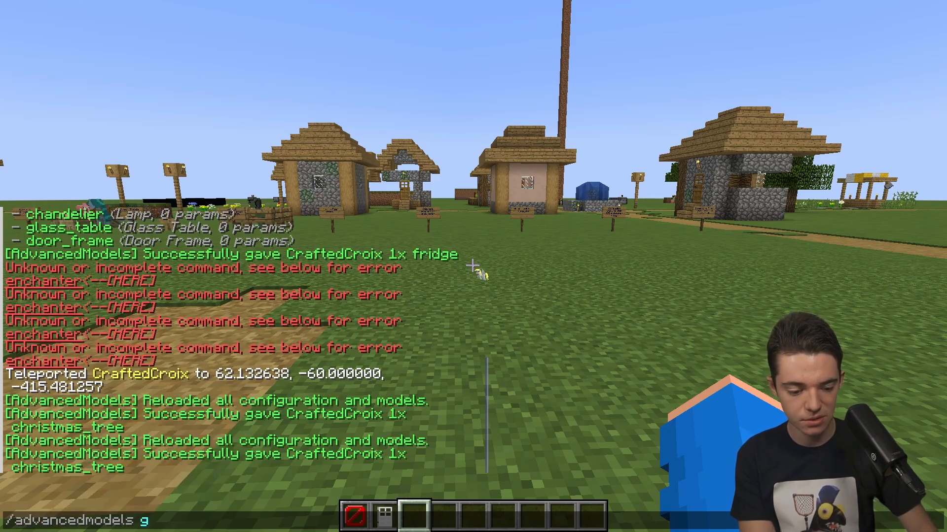
Step: Give CraftedCroix the backpack model and check it in the inventory and on the character
{"action": "type", "text": "ive CraftedCroix"}
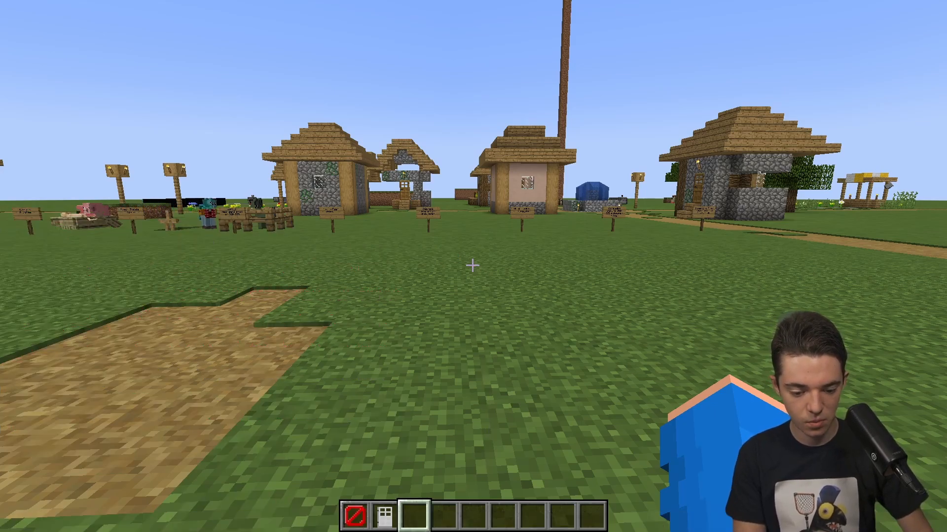
{"action": "key", "text": "e"}
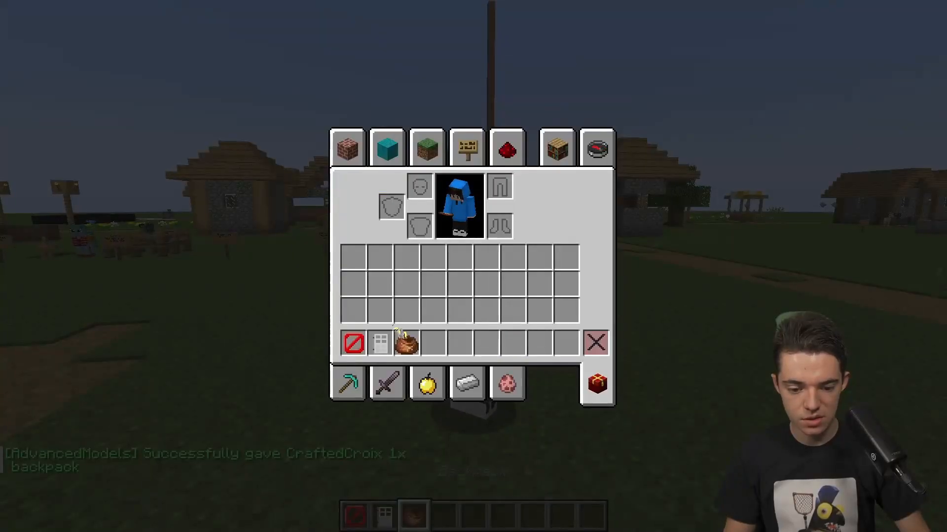
{"action": "mouse_move", "coordinate": [416, 344]}
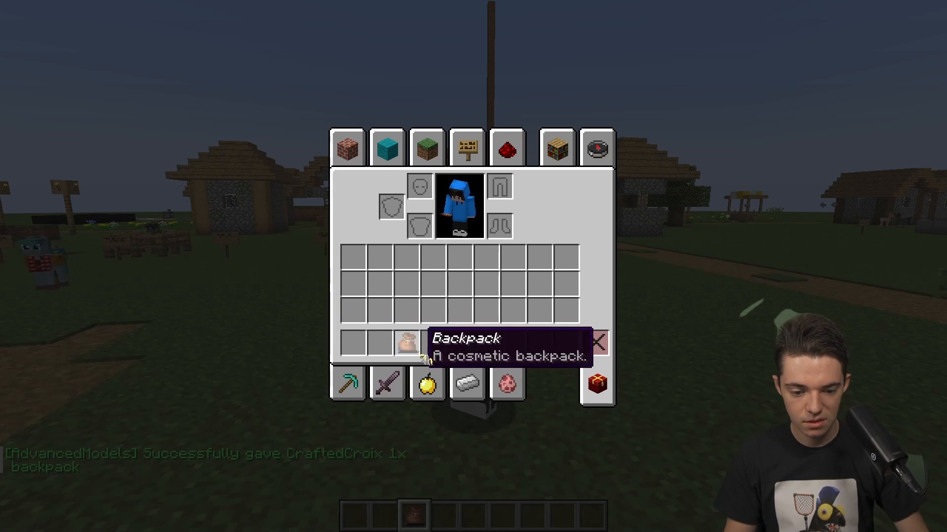
{"action": "key", "text": "Escape"}
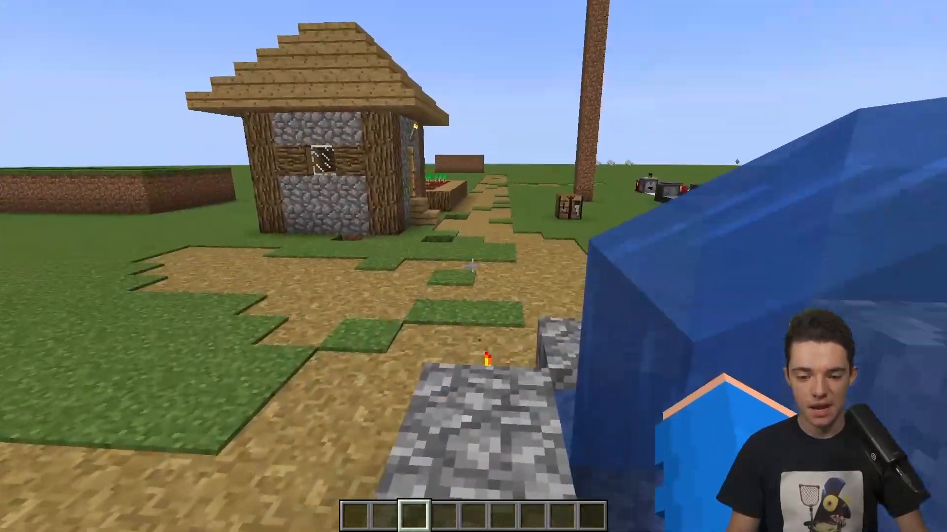
{"action": "key", "text": "e"}
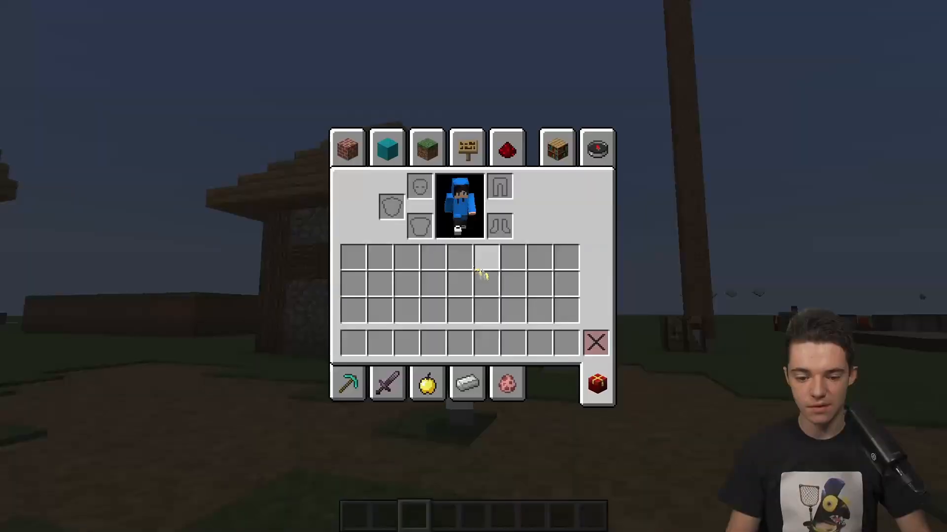
{"action": "key", "text": "e"}
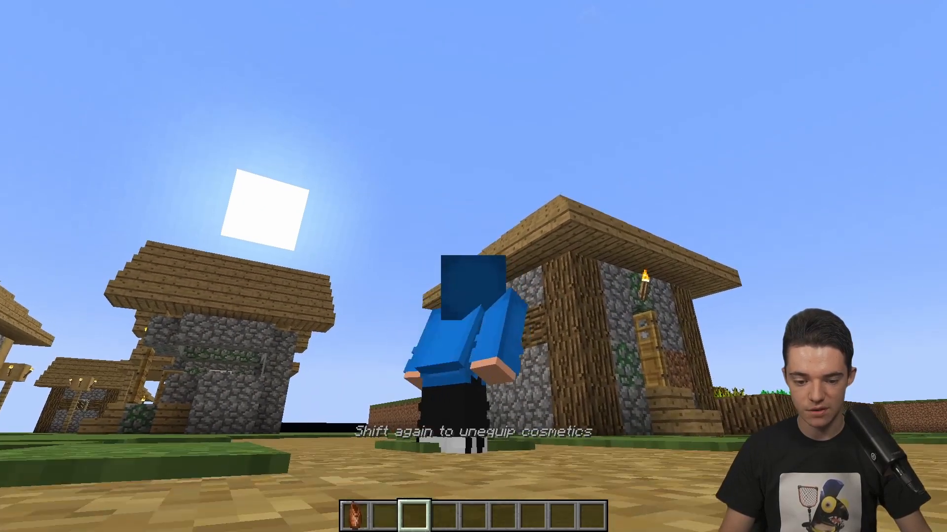
{"action": "key", "text": "e"}
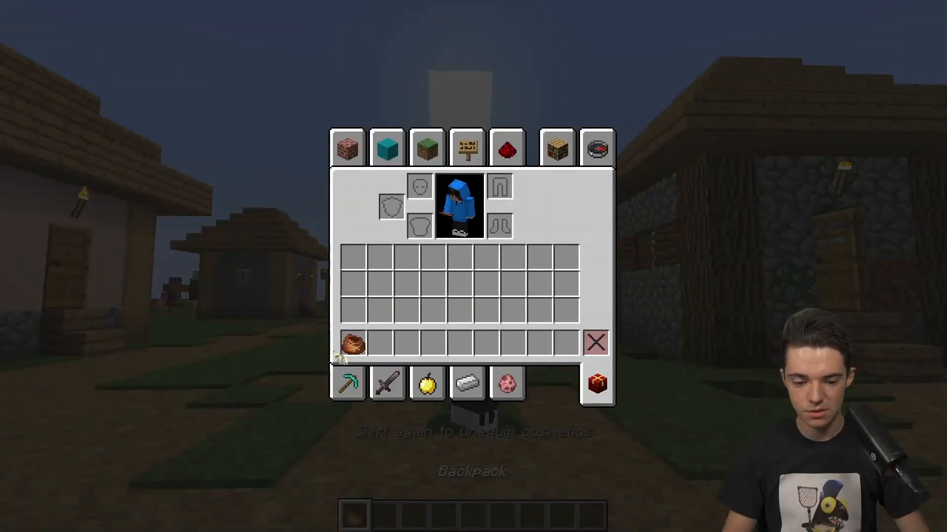
{"action": "mouse_move", "coordinate": [353, 344]}
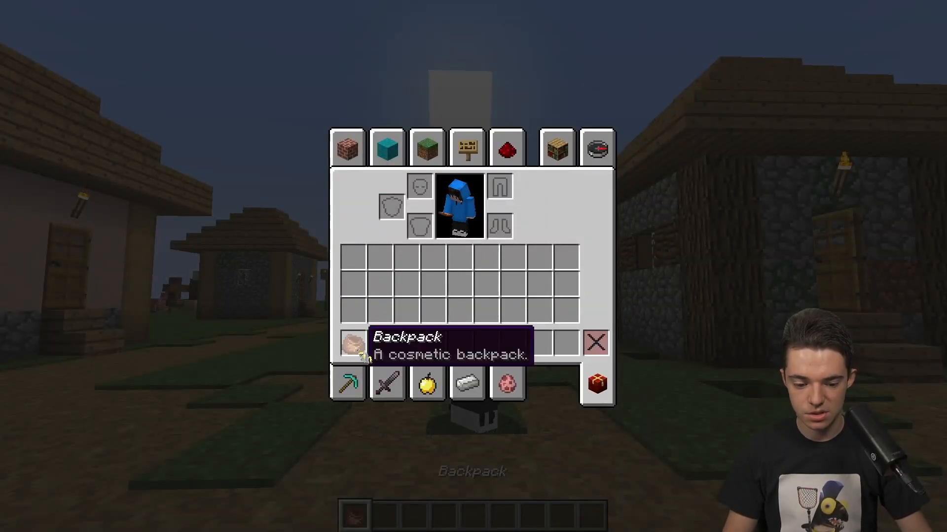
{"action": "key", "text": "Escape"}
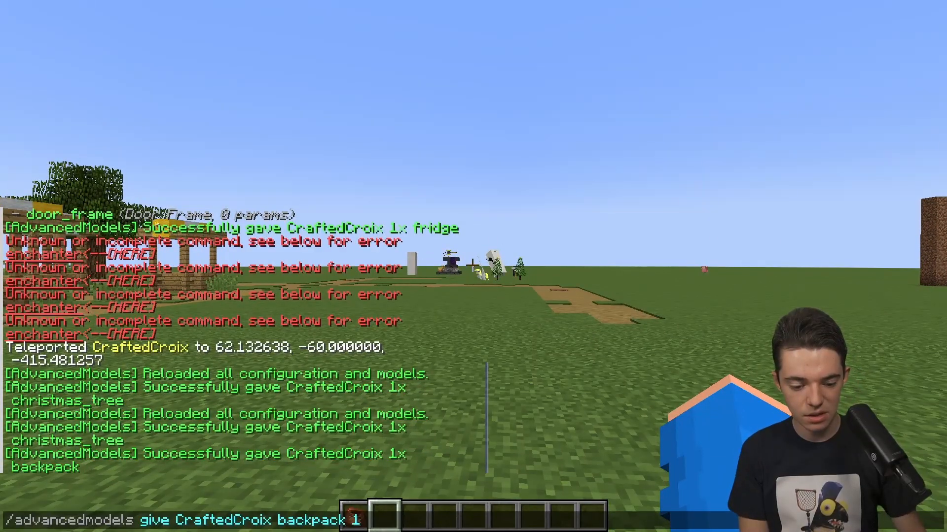
Step: Send the /advancedmodels give command requesting the top_hat model
{"action": "type", "text": "top"}
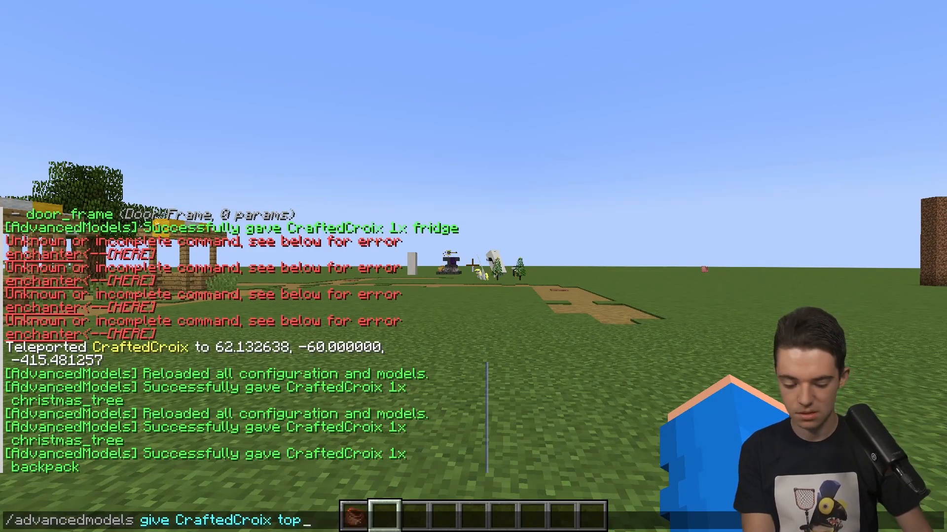
{"action": "type", "text": "_hat"}
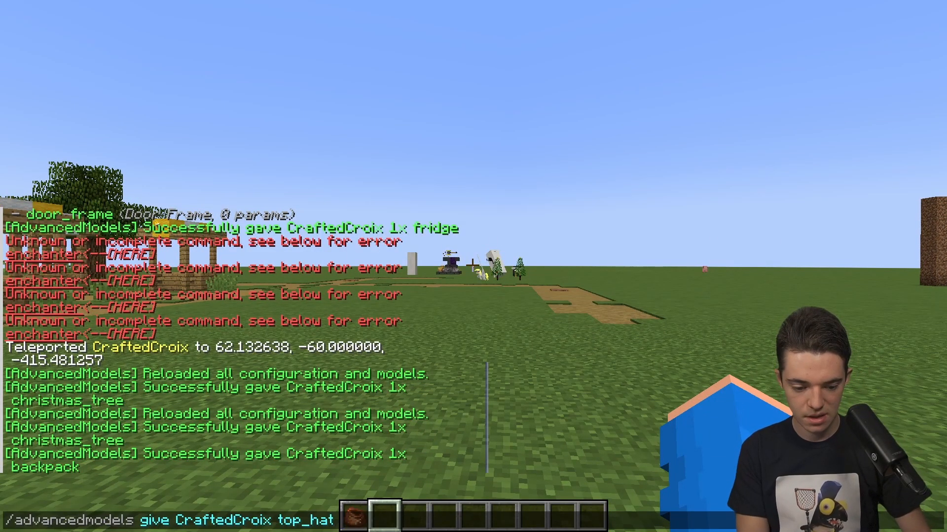
{"action": "key", "text": "enter"}
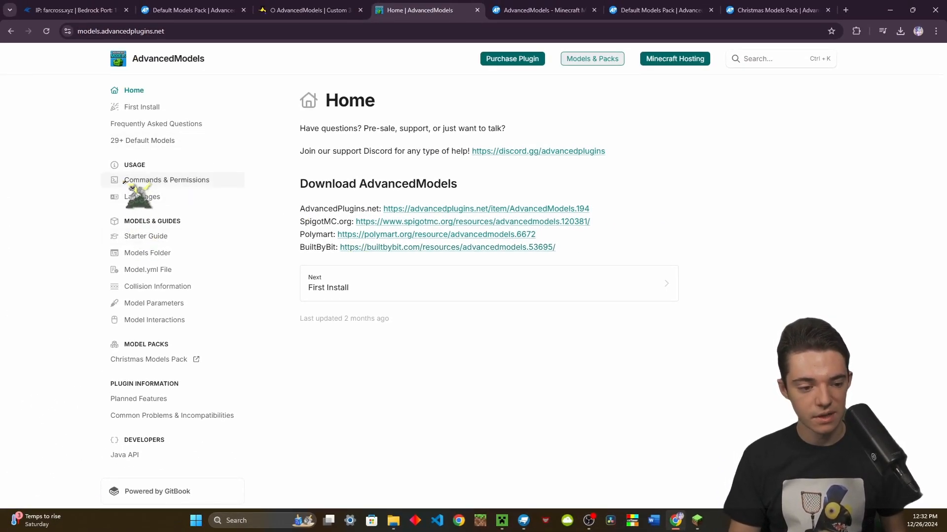
Step: Read the Commands & Permissions and Collision Information guides, including Entity Collision Threshold
{"action": "left_click", "coordinate": [166, 179]}
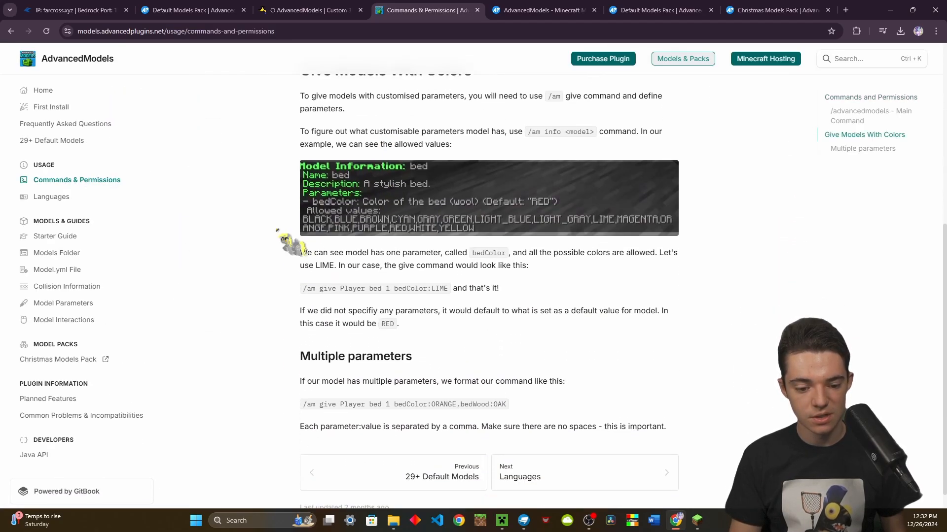
{"action": "left_click", "coordinate": [66, 286]}
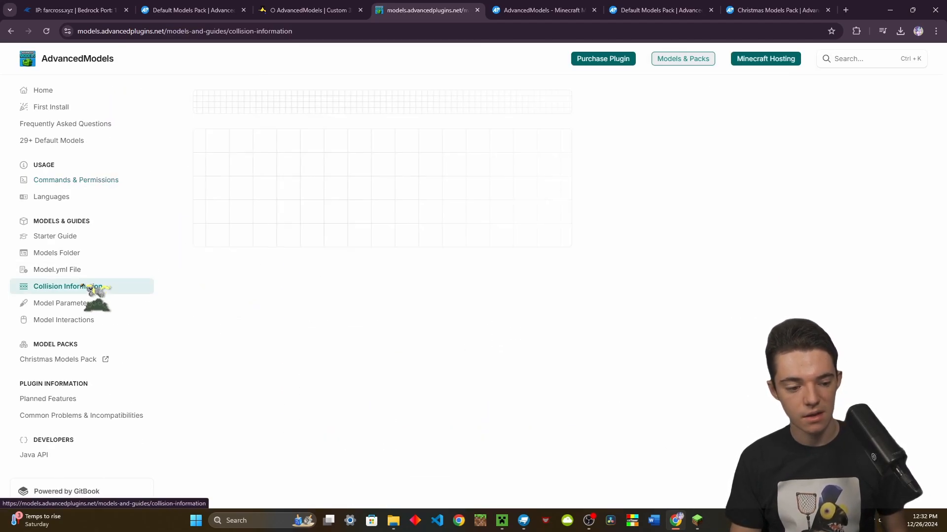
{"action": "left_click", "coordinate": [79, 286]}
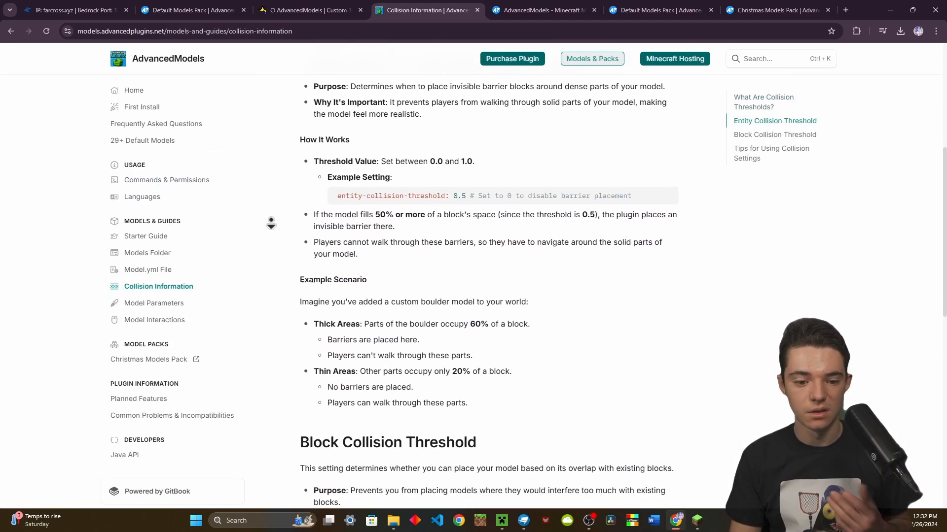
{"action": "scroll", "scroll_direction": "down", "scroll_amount": 3}
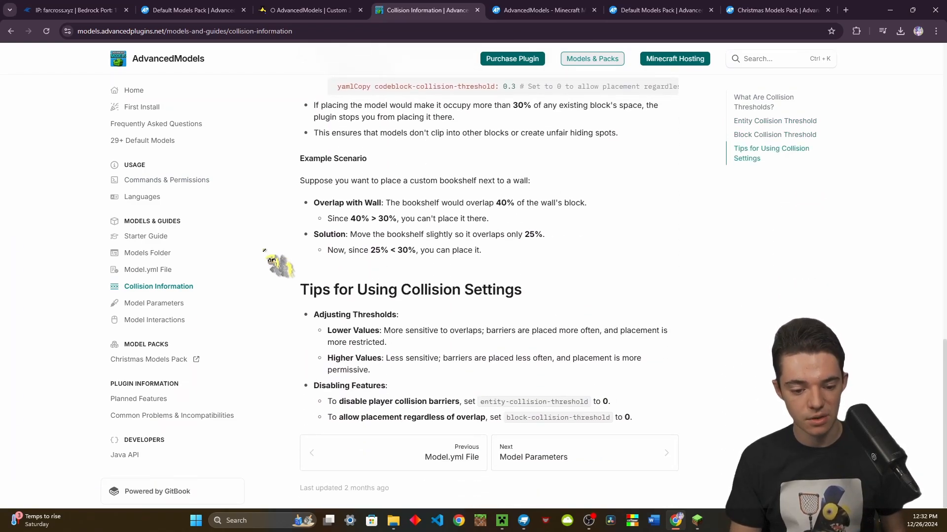
Step: Read the Model Parameters guide, then the Model Interactions guide listing SIT, FURNACE and STORAGE
{"action": "left_click", "coordinate": [153, 303]}
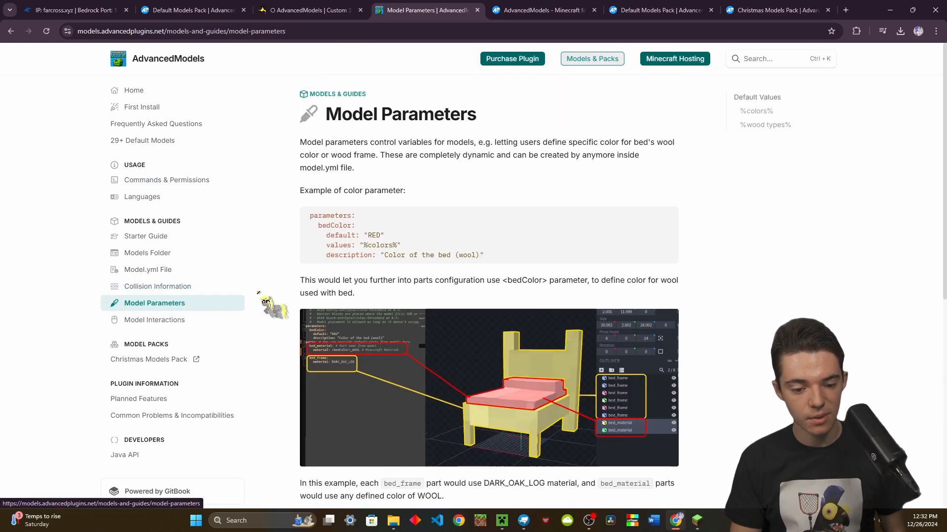
{"action": "scroll", "scroll_direction": "down", "scroll_amount": 3}
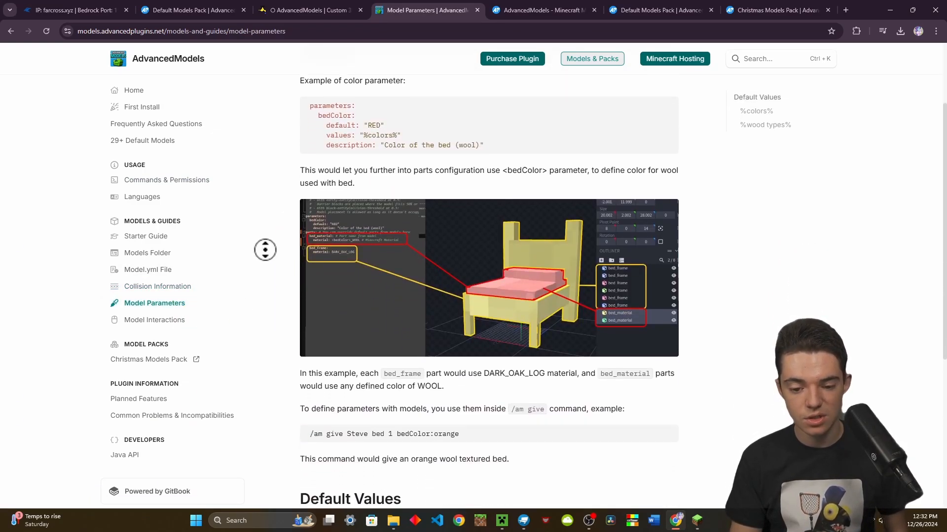
{"action": "scroll", "scroll_direction": "down", "scroll_amount": 3}
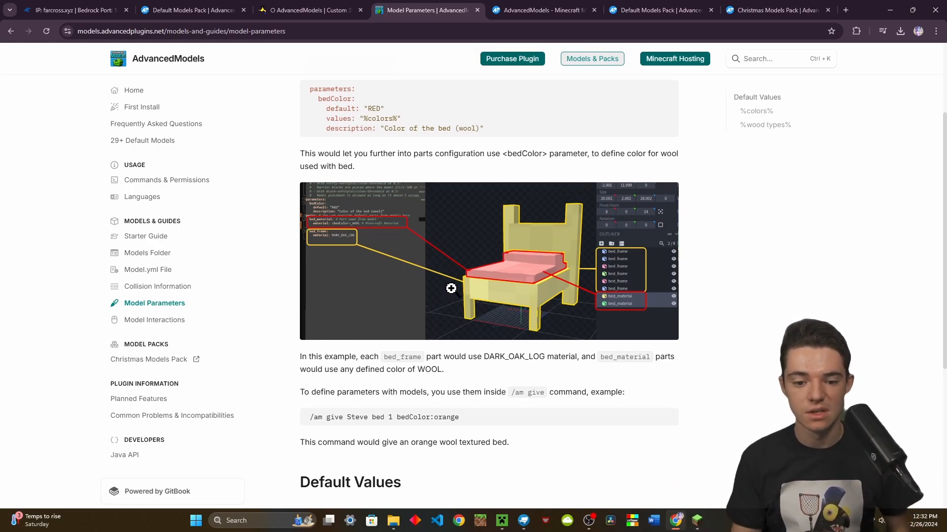
{"action": "left_click", "coordinate": [154, 320]}
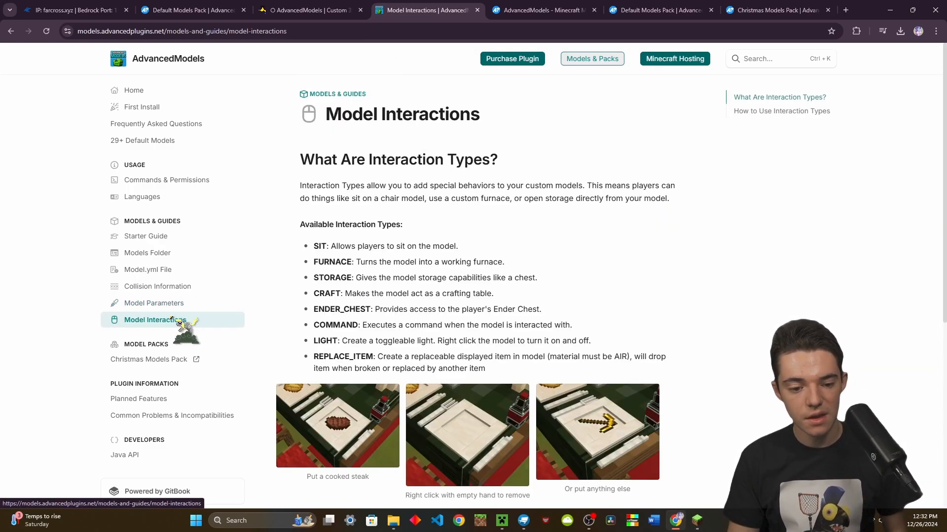
{"action": "scroll", "scroll_direction": "down", "scroll_amount": 3}
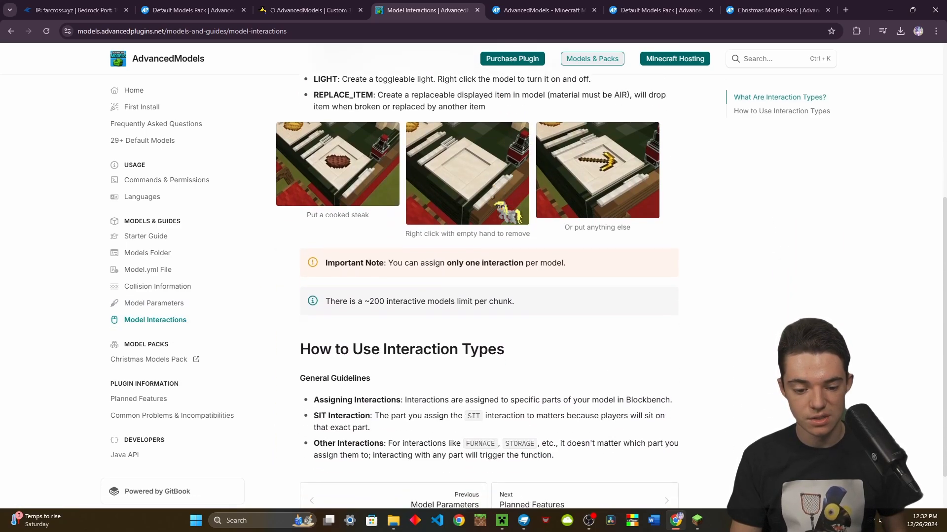
{"action": "scroll", "scroll_direction": "up", "scroll_amount": 3}
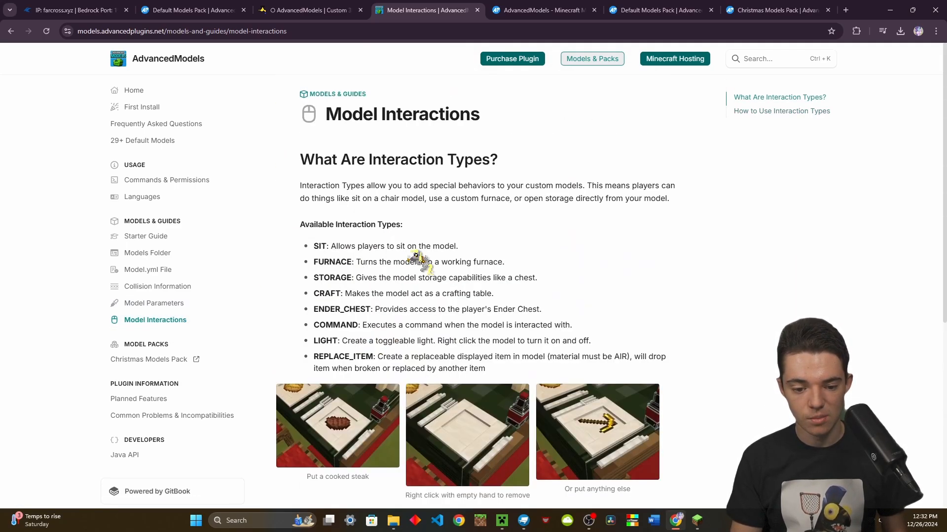